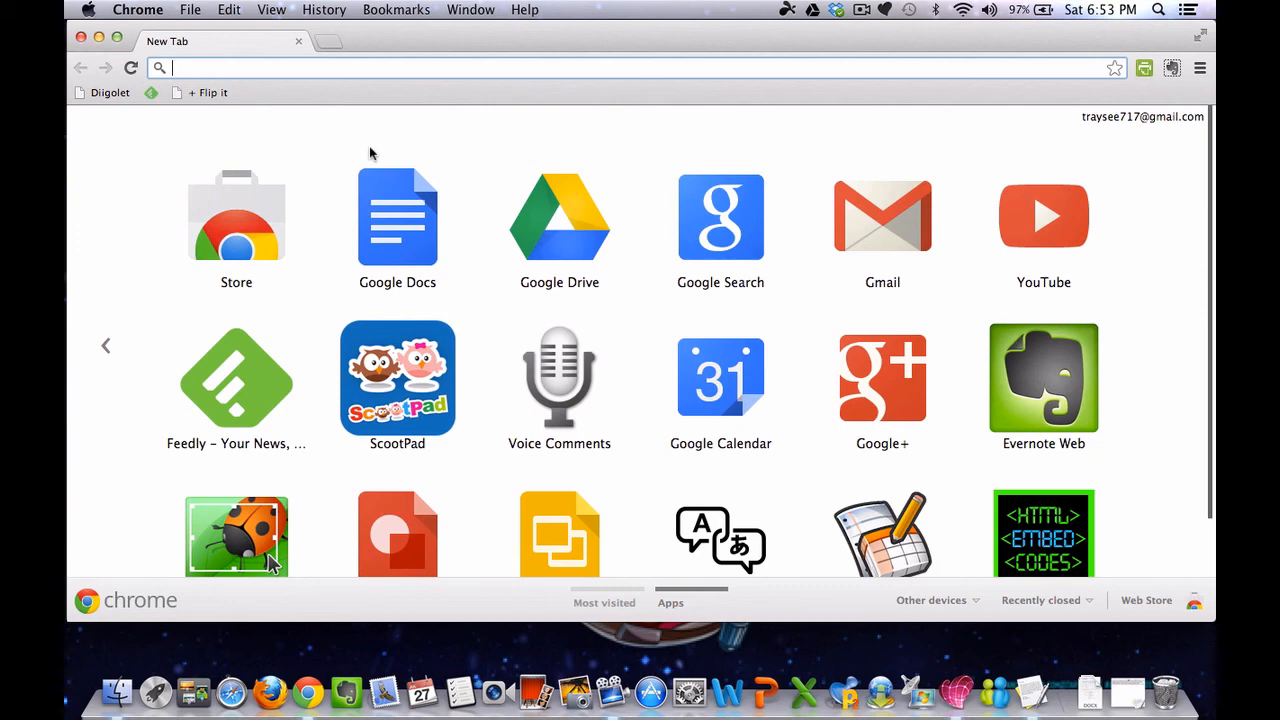
pyautogui.moveTo(296, 146)
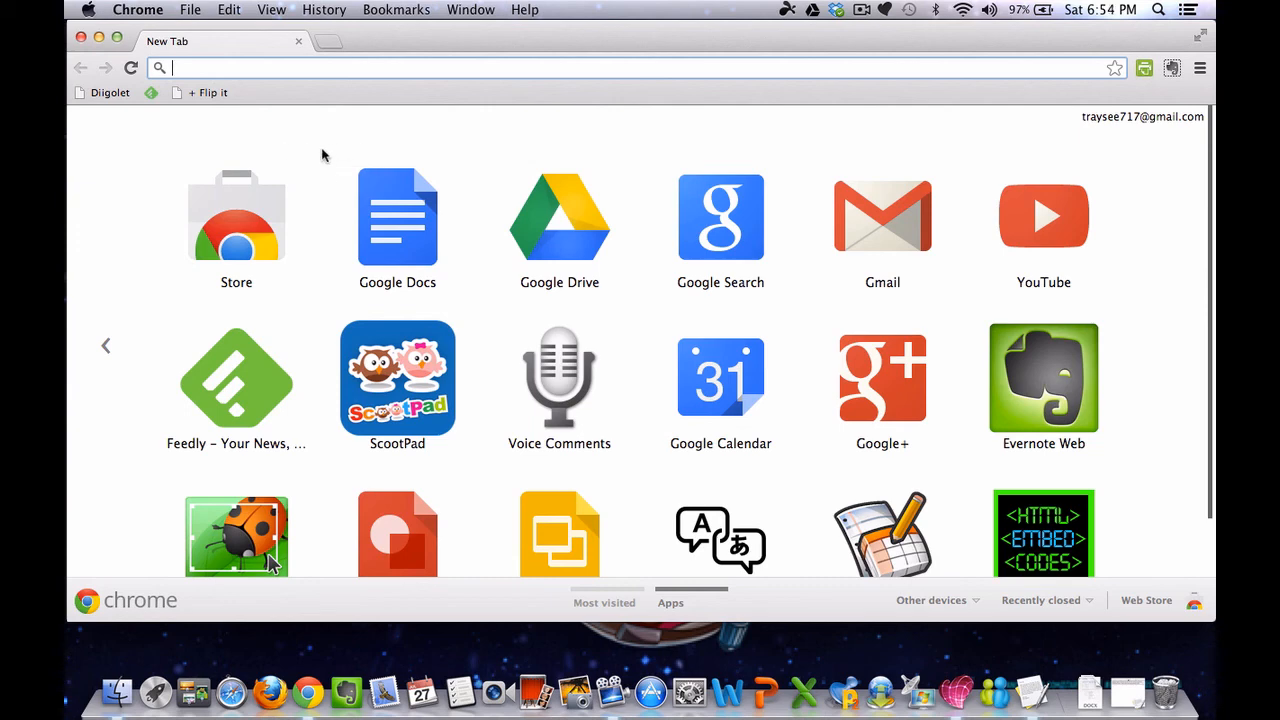
# Load the Edublogs home page at edublogs.org in Chrome
pyautogui.write('edublogs.org')
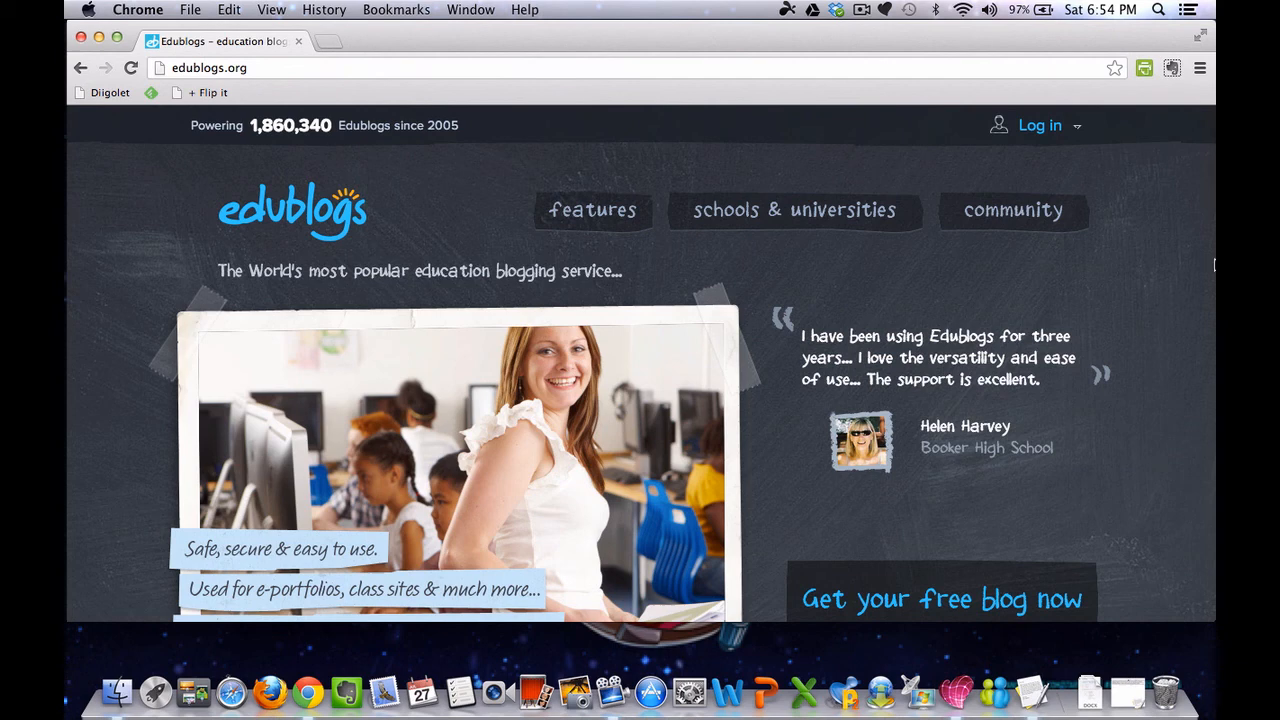
pyautogui.moveTo(800, 390)
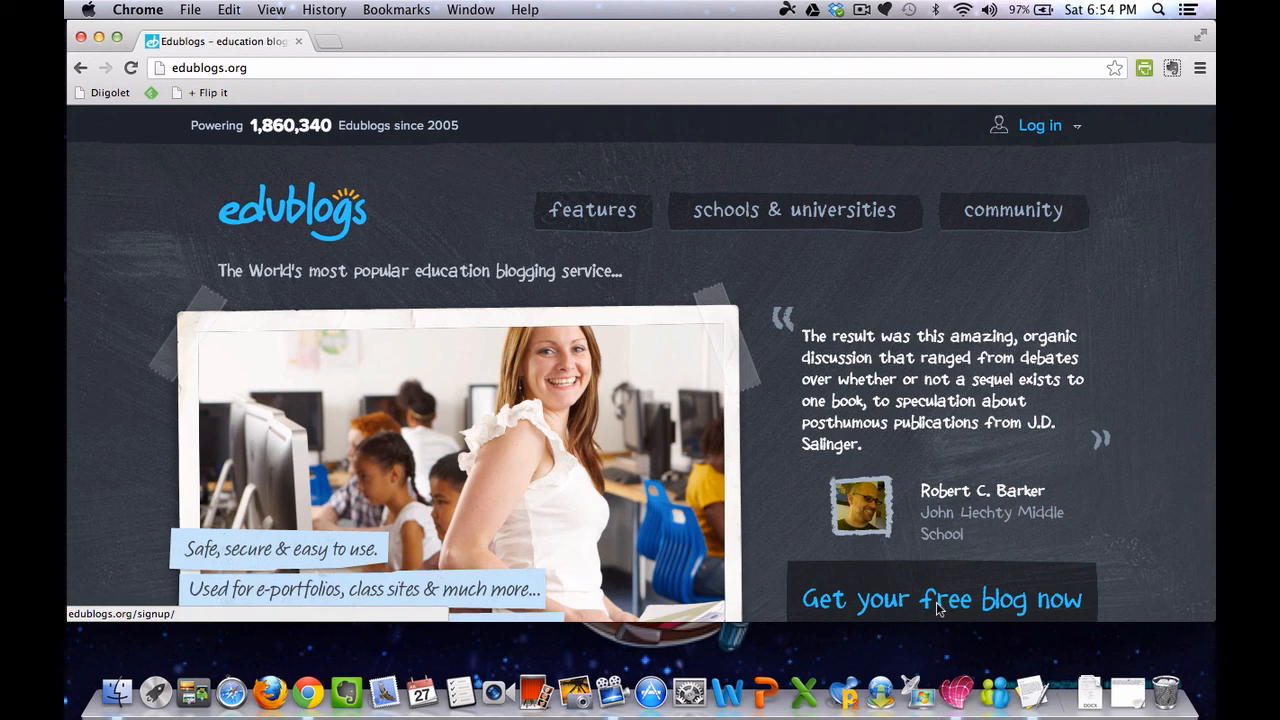
# Start a free blog signup with username tracys33, which also fills the blog domain
pyautogui.click(940, 598)
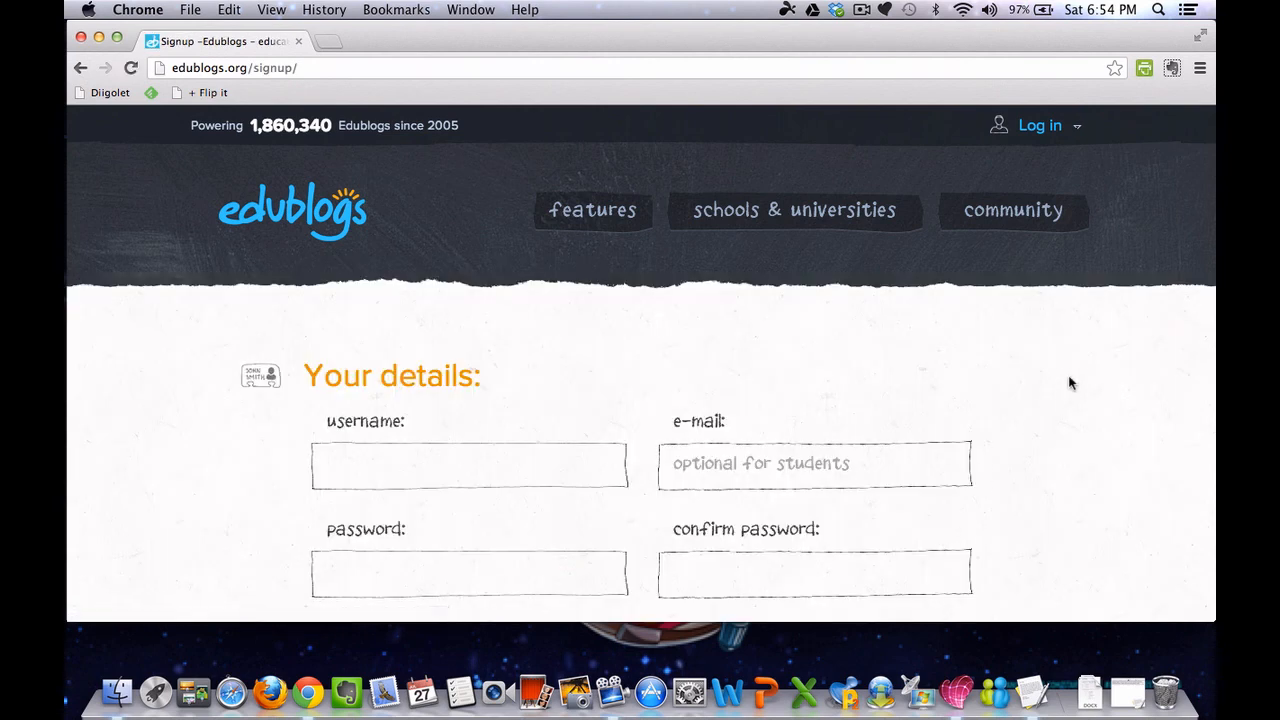
pyautogui.scroll(-3)
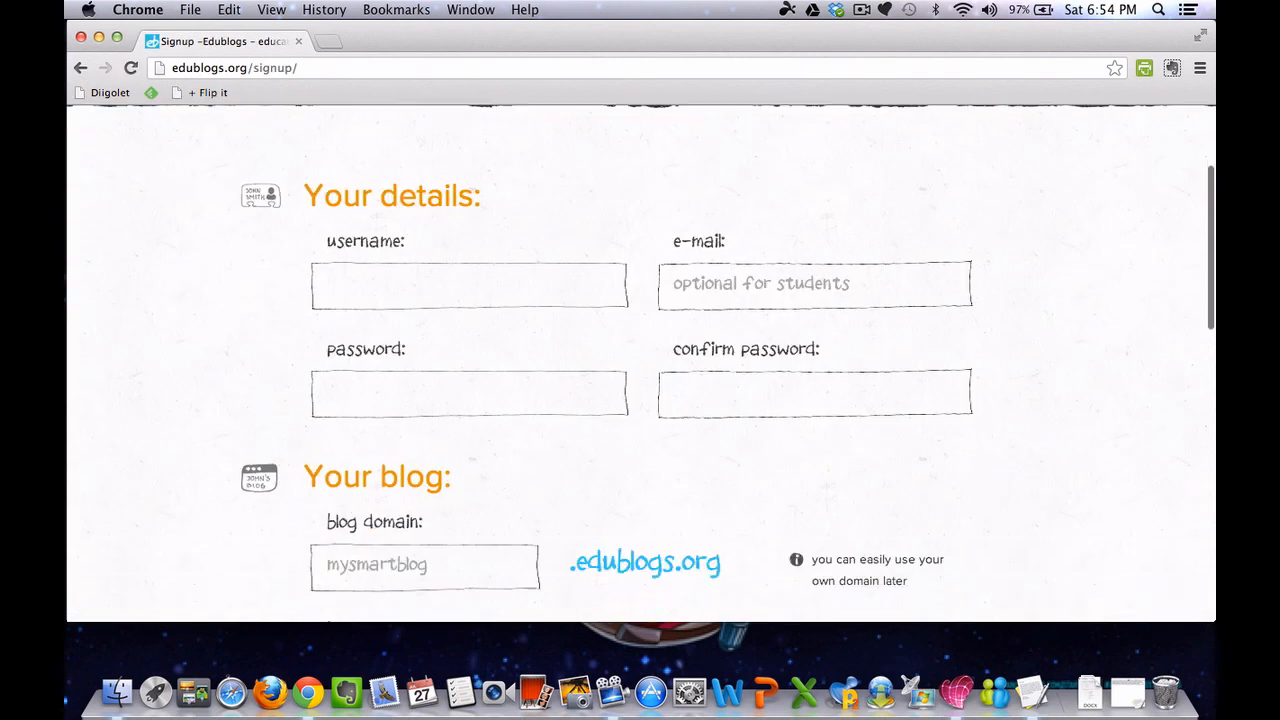
pyautogui.scroll(-3)
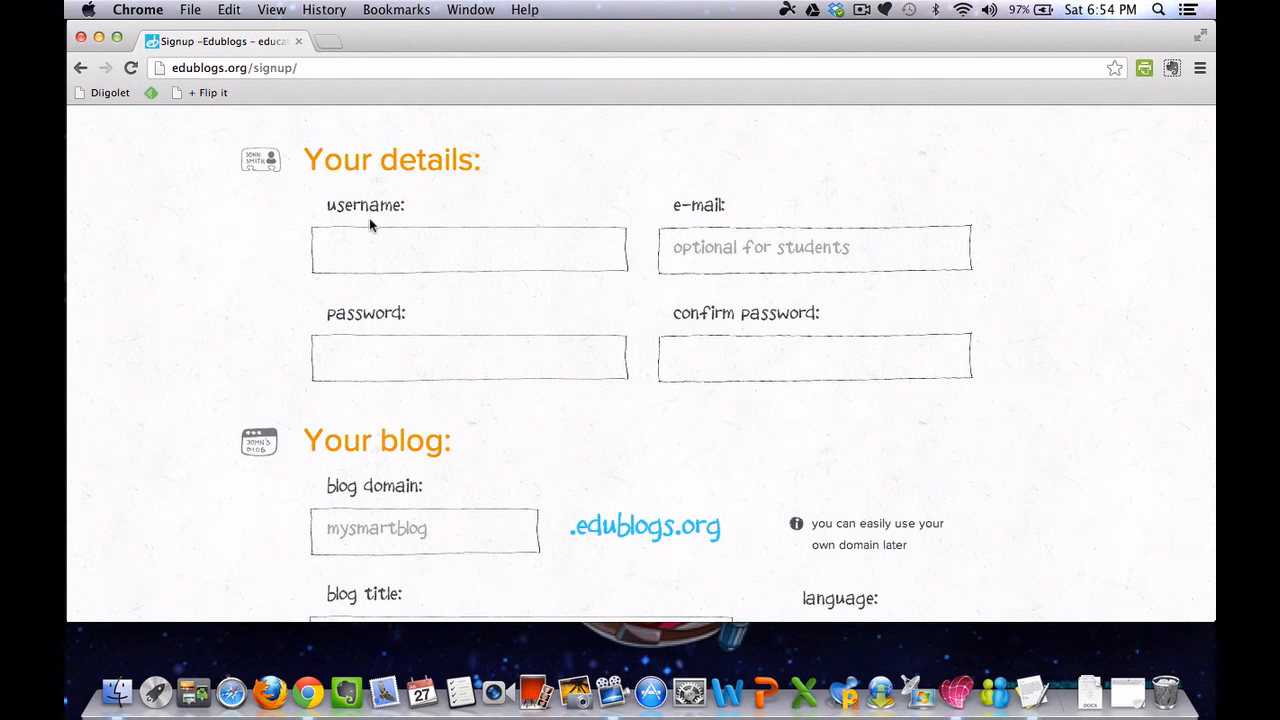
pyautogui.click(468, 248)
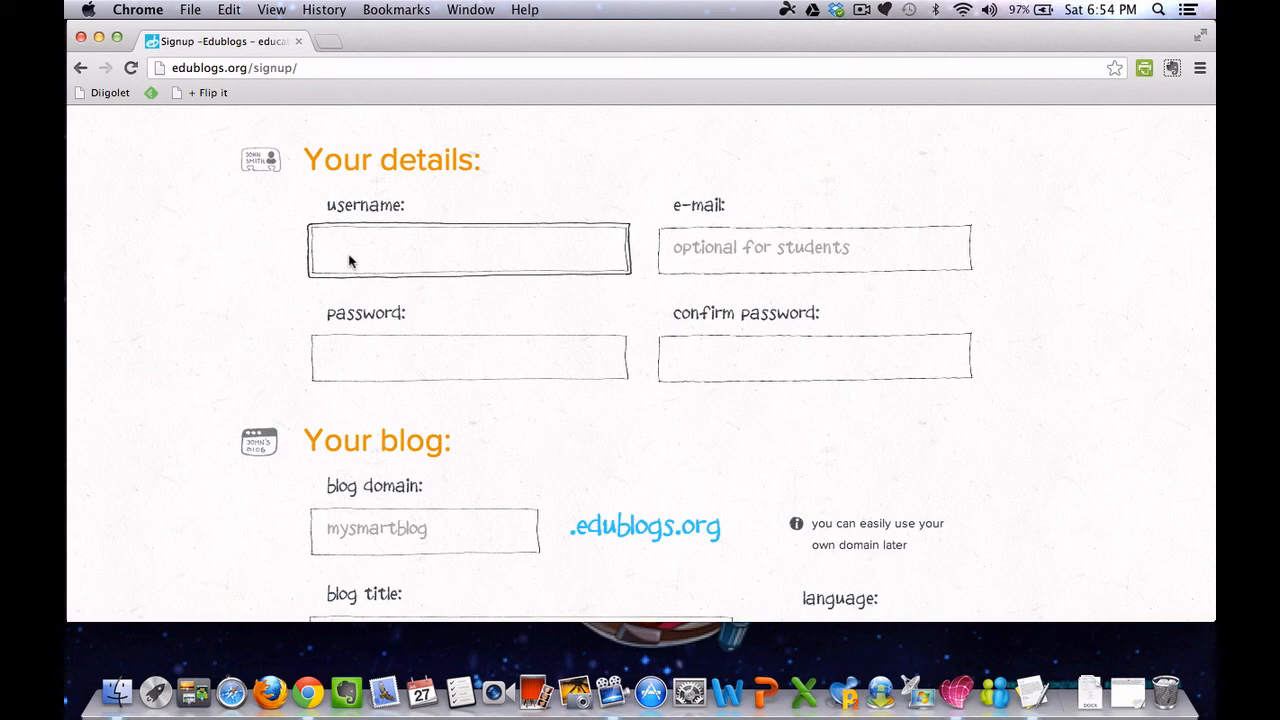
pyautogui.write('tr')
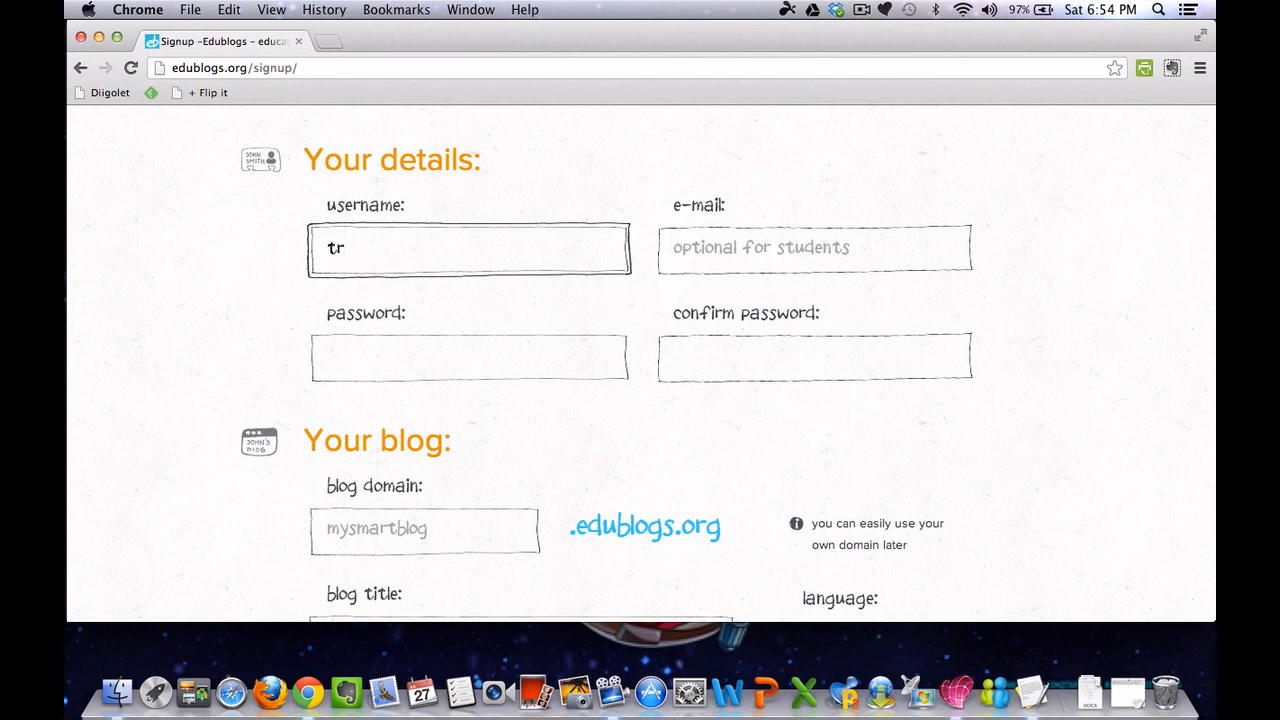
pyautogui.write('acy')
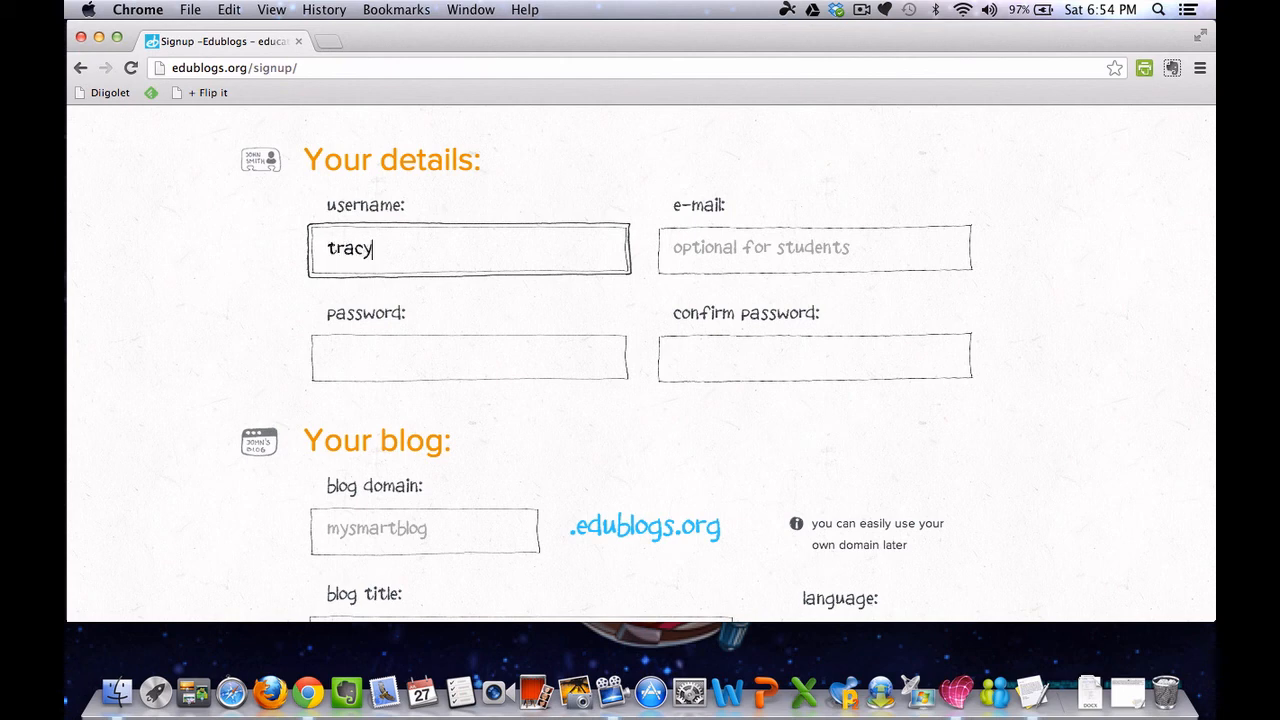
pyautogui.write('s')
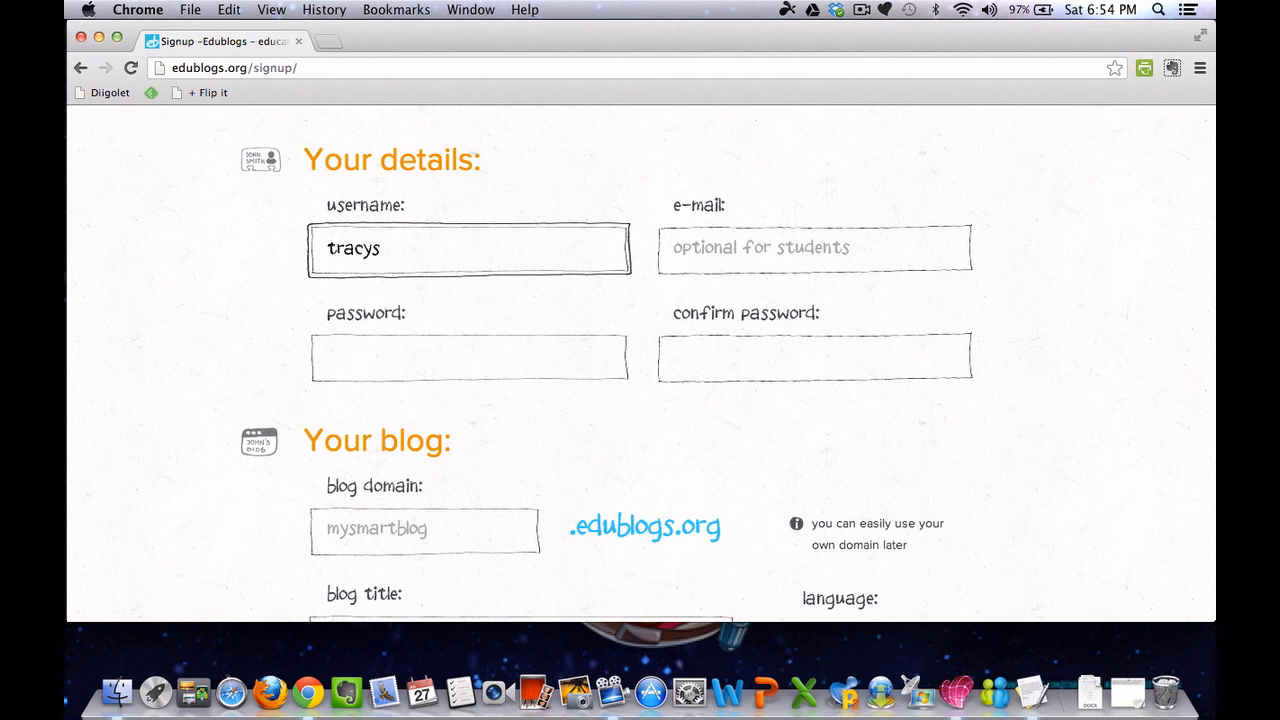
pyautogui.write('33')
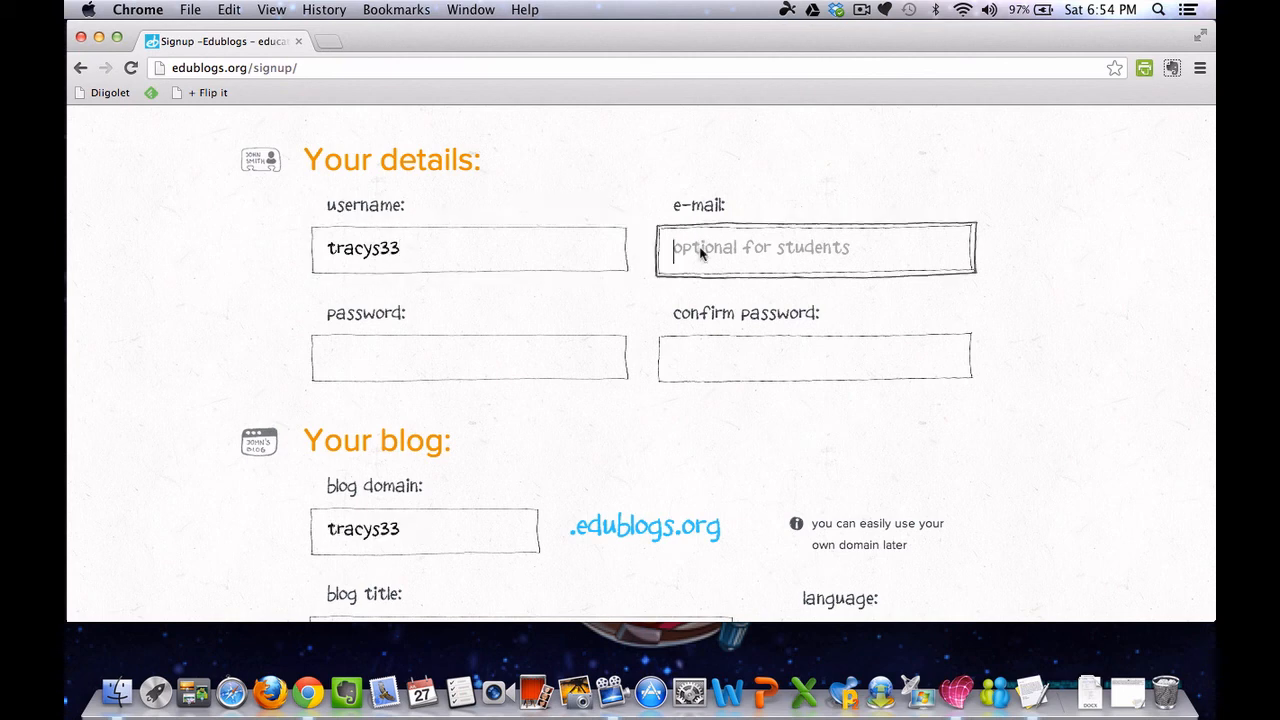
pyautogui.moveTo(896, 304)
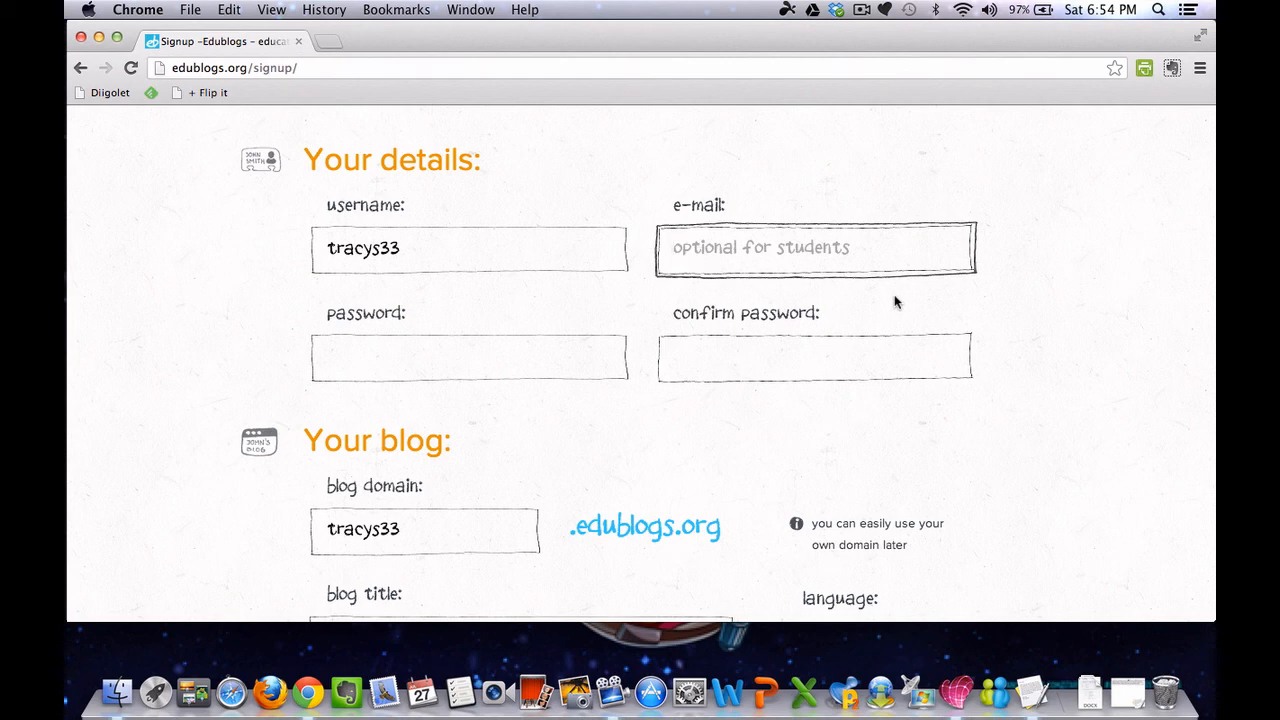
# Enter and confirm the account password on the signup form
pyautogui.click(816, 248)
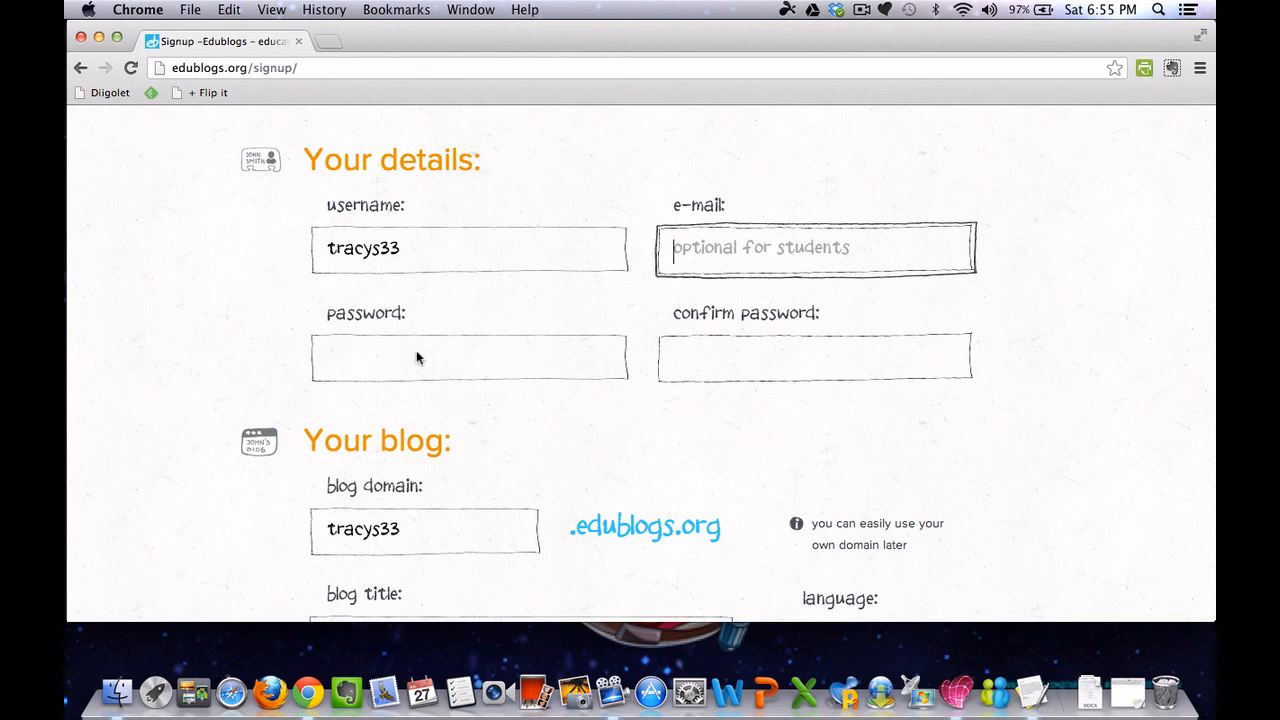
pyautogui.click(468, 356)
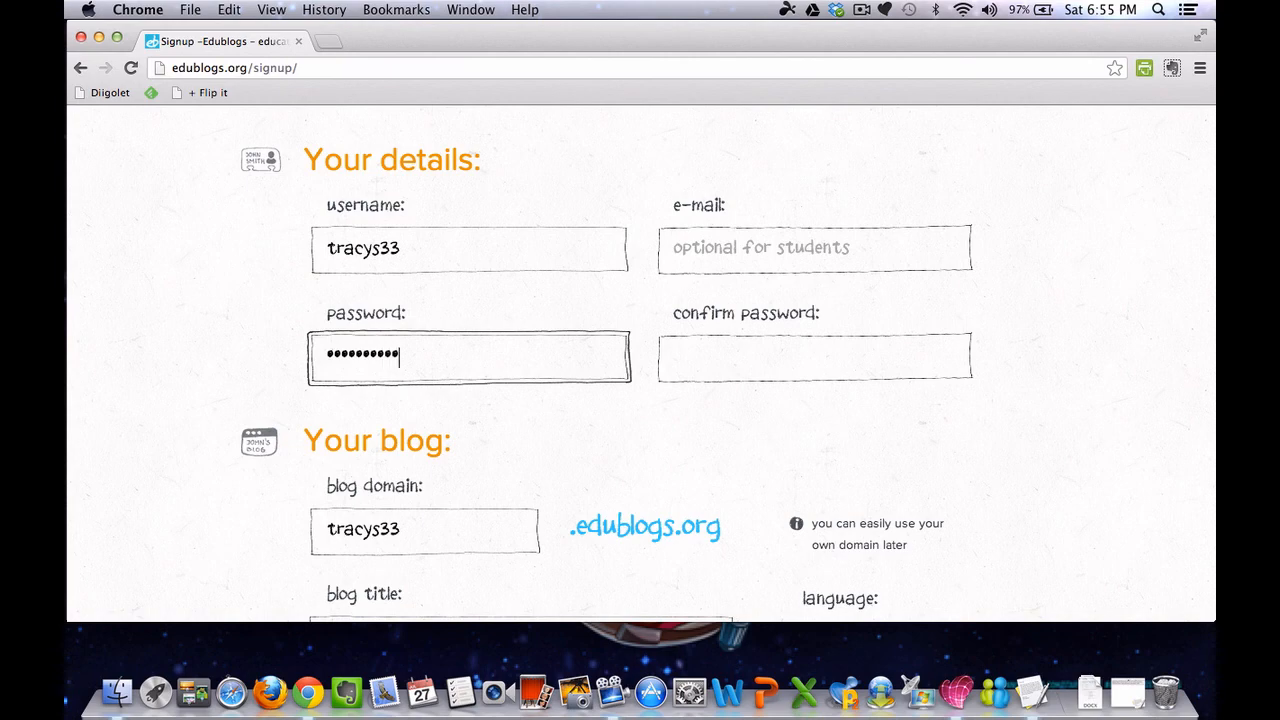
pyautogui.write('••')
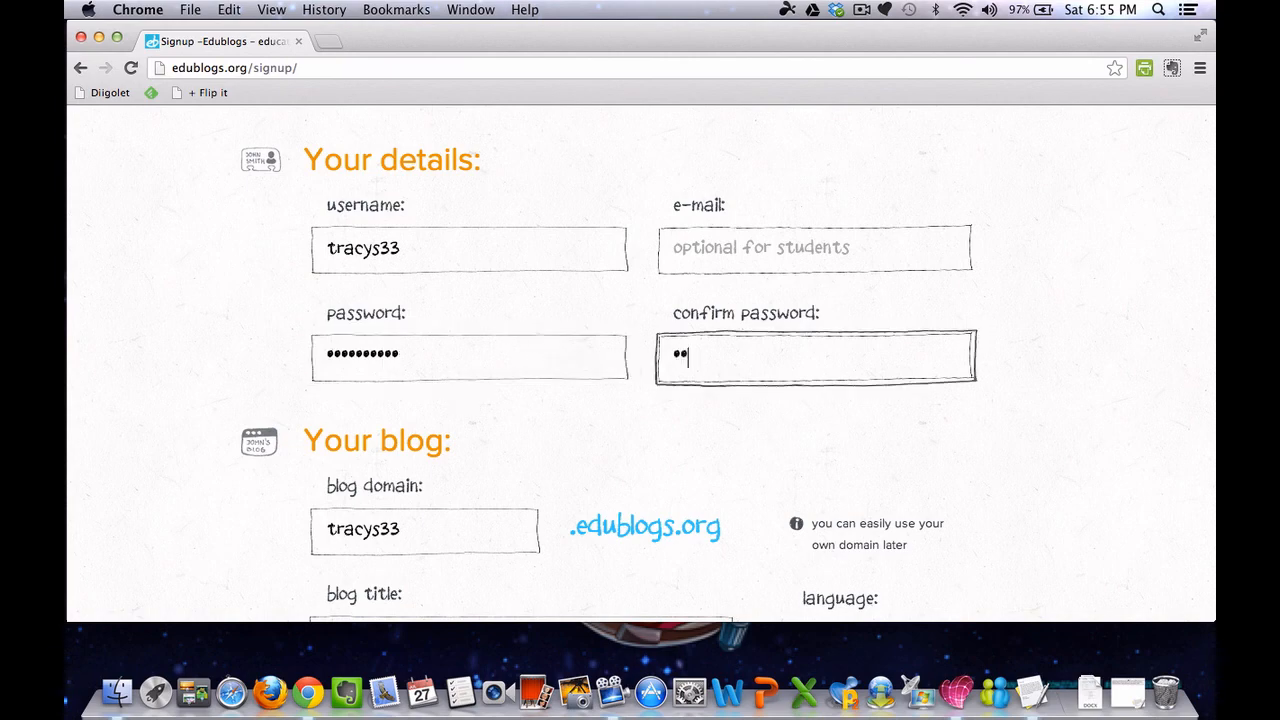
pyautogui.write('•••••••')
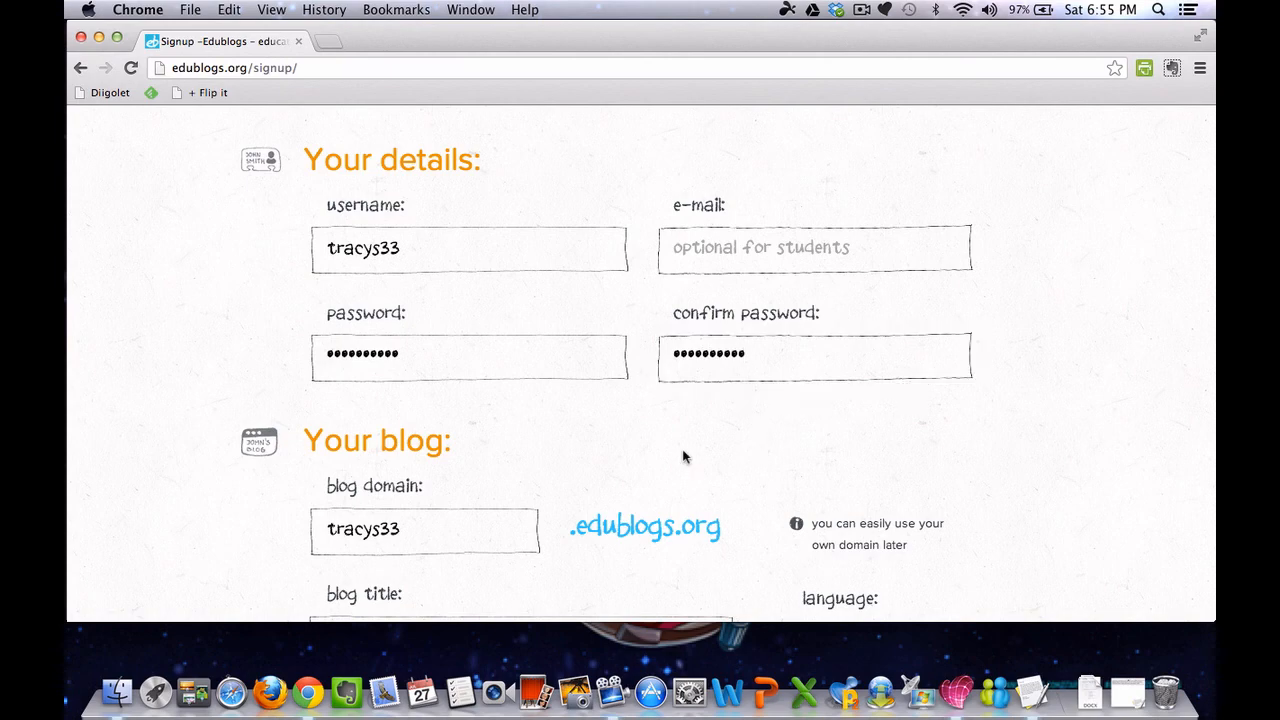
# Set the blog title to 'Tracys33 Blog'
pyautogui.scroll(-3)
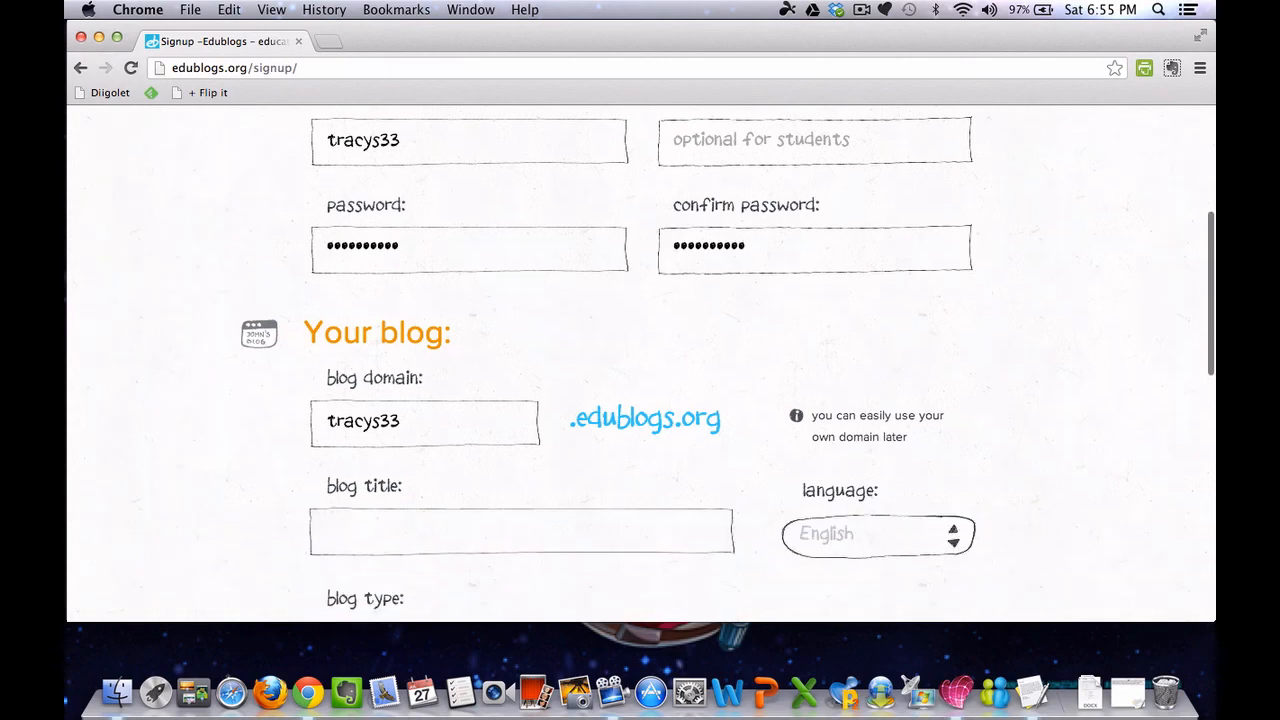
pyautogui.scroll(-3)
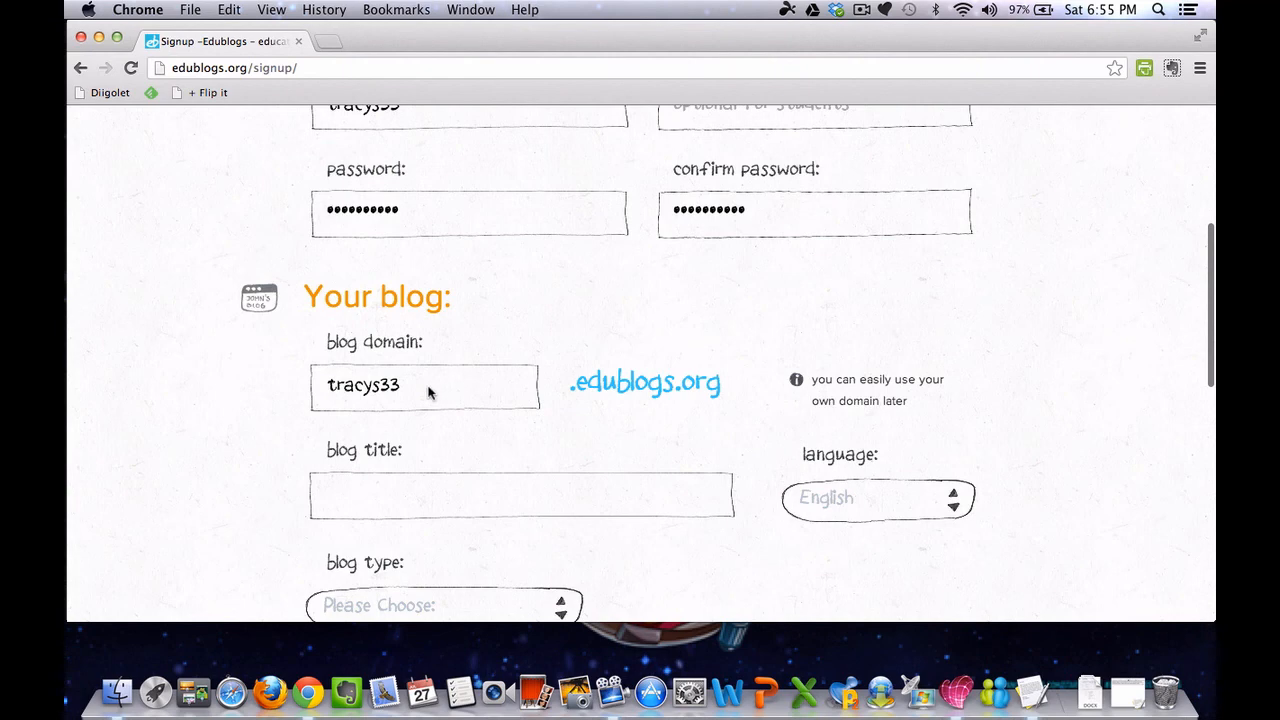
pyautogui.click(520, 496)
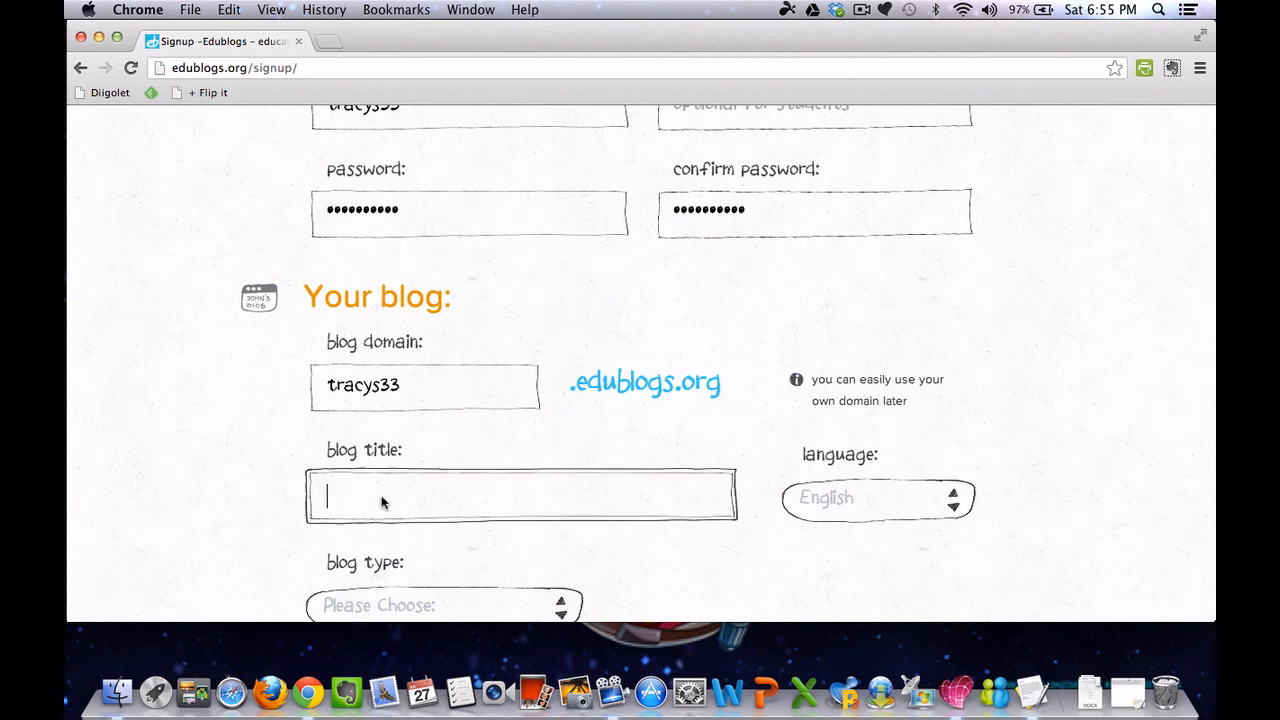
pyautogui.write('Tra')
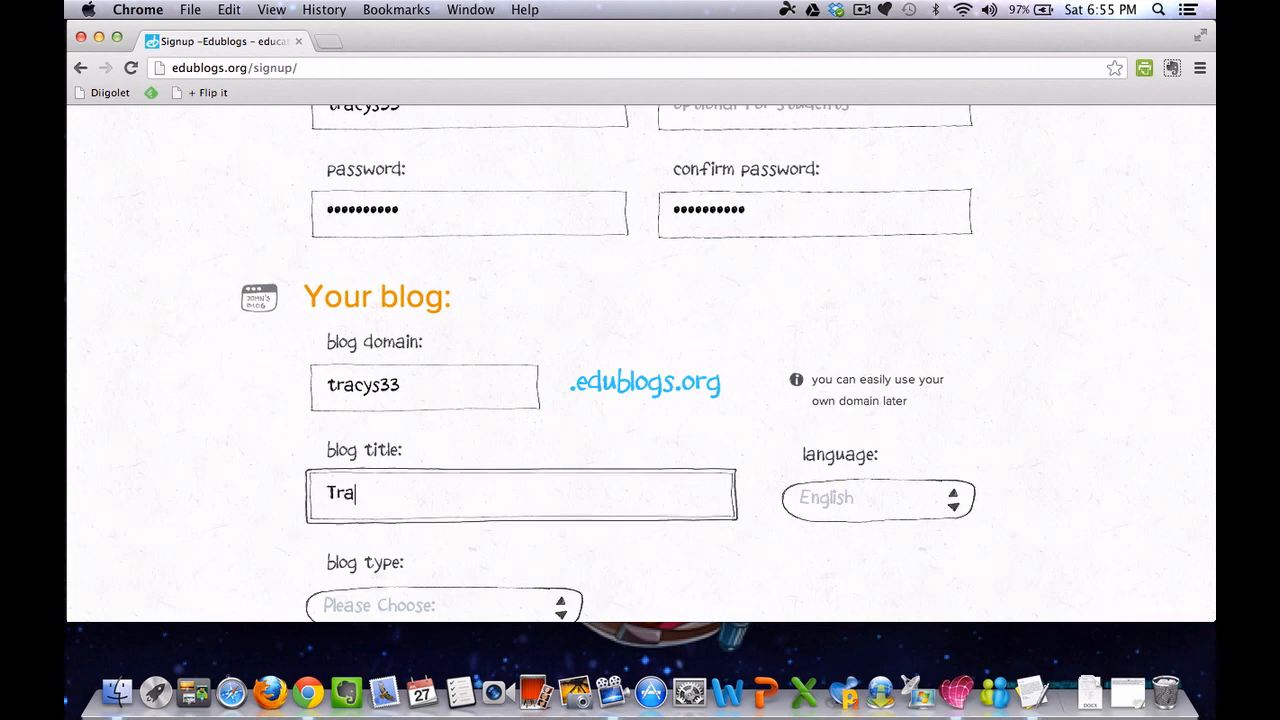
pyautogui.write('cys')
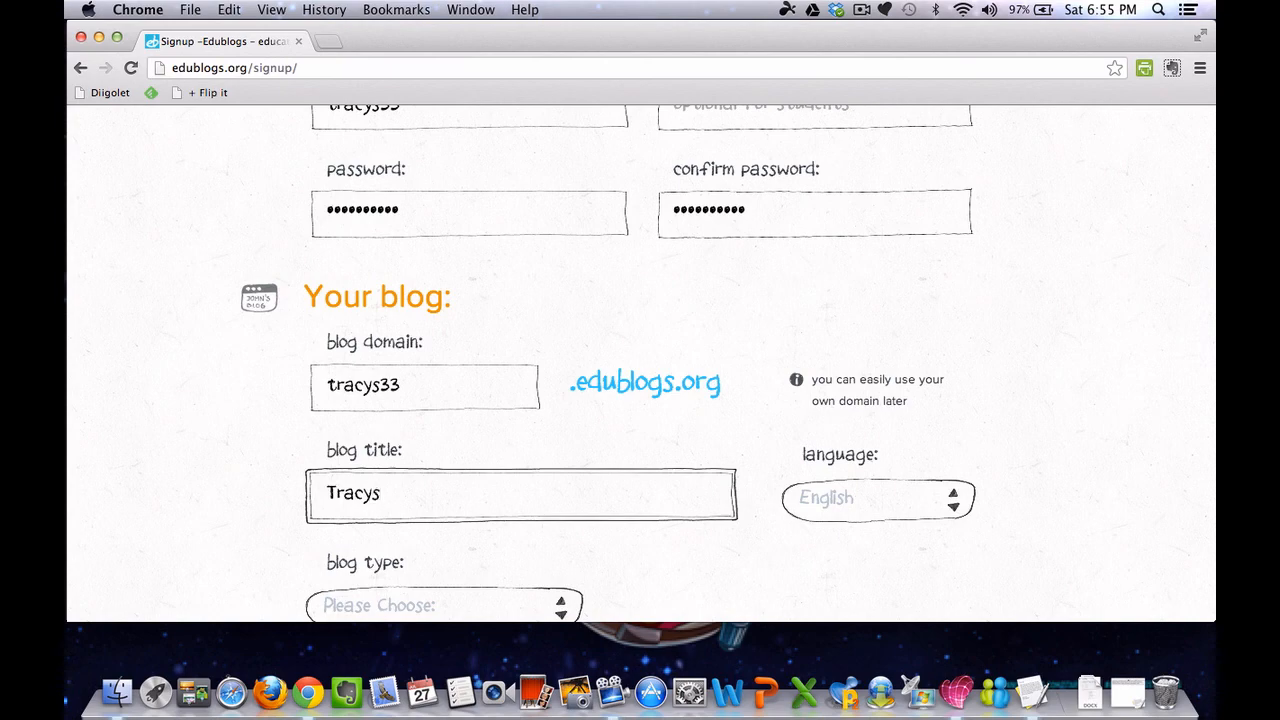
pyautogui.write('33 Bl')
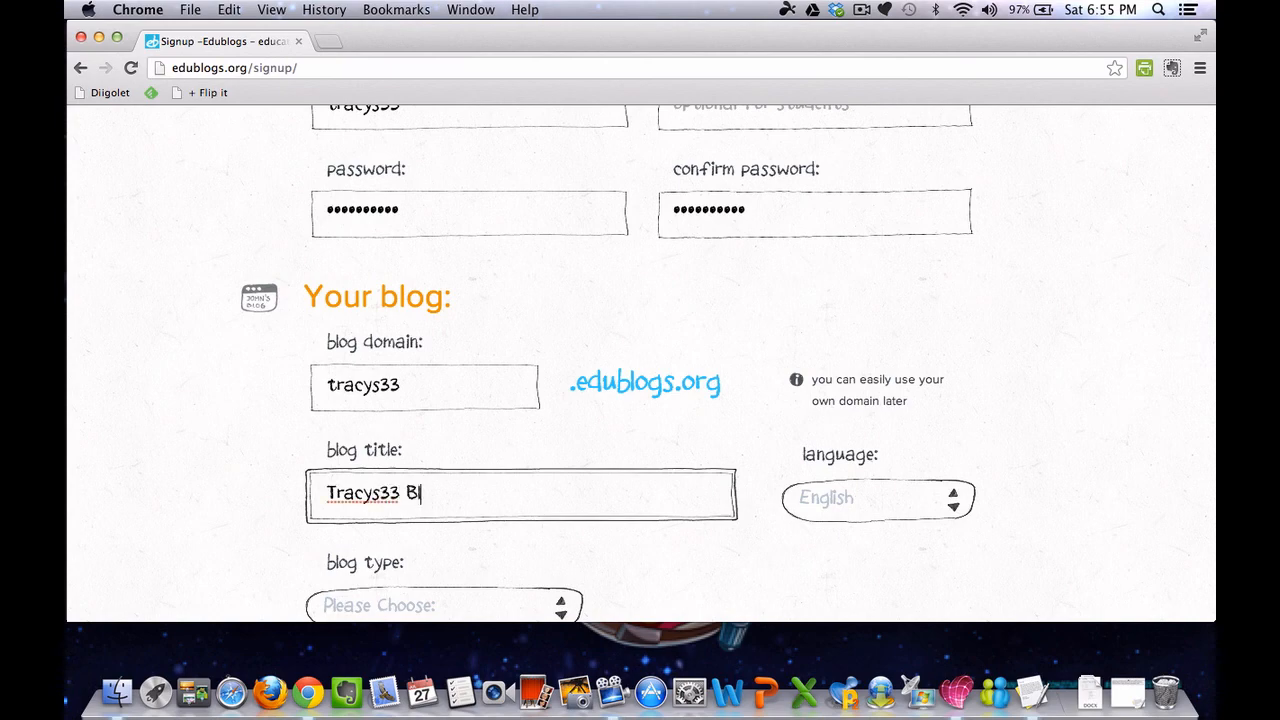
pyautogui.write('og')
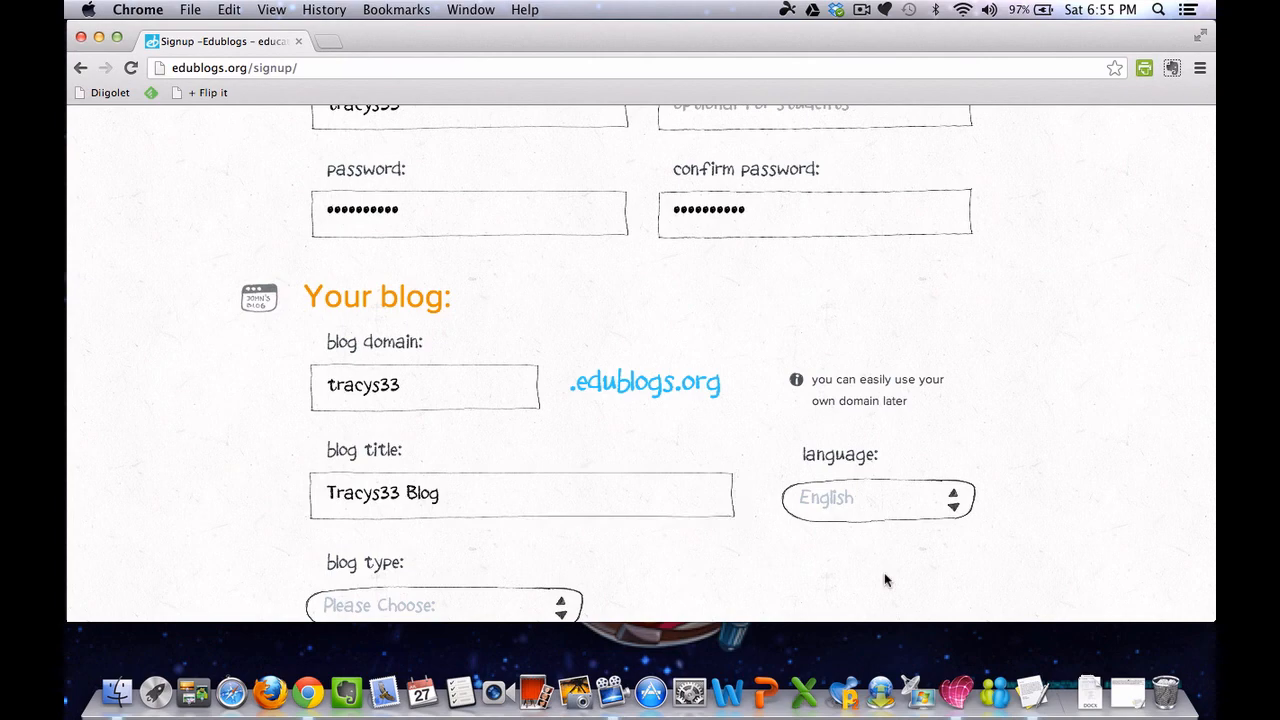
pyautogui.moveTo(804, 560)
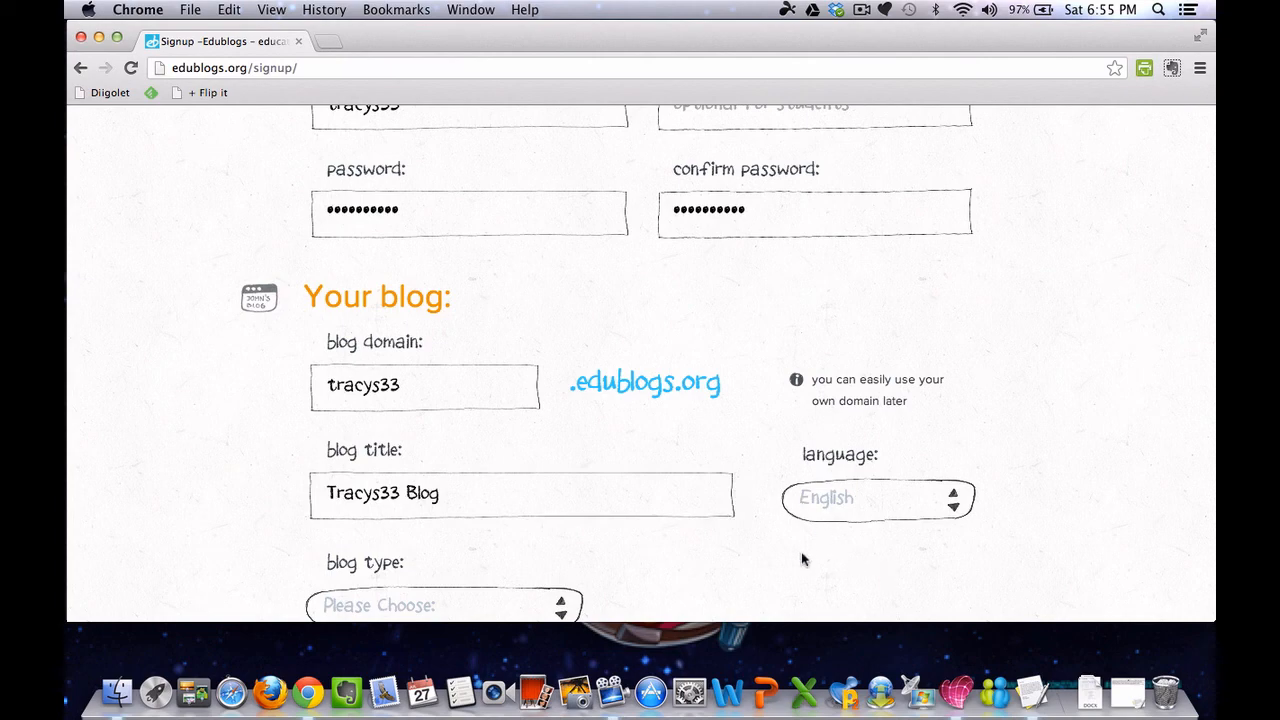
# Choose Student as the blog type
pyautogui.scroll(-3)
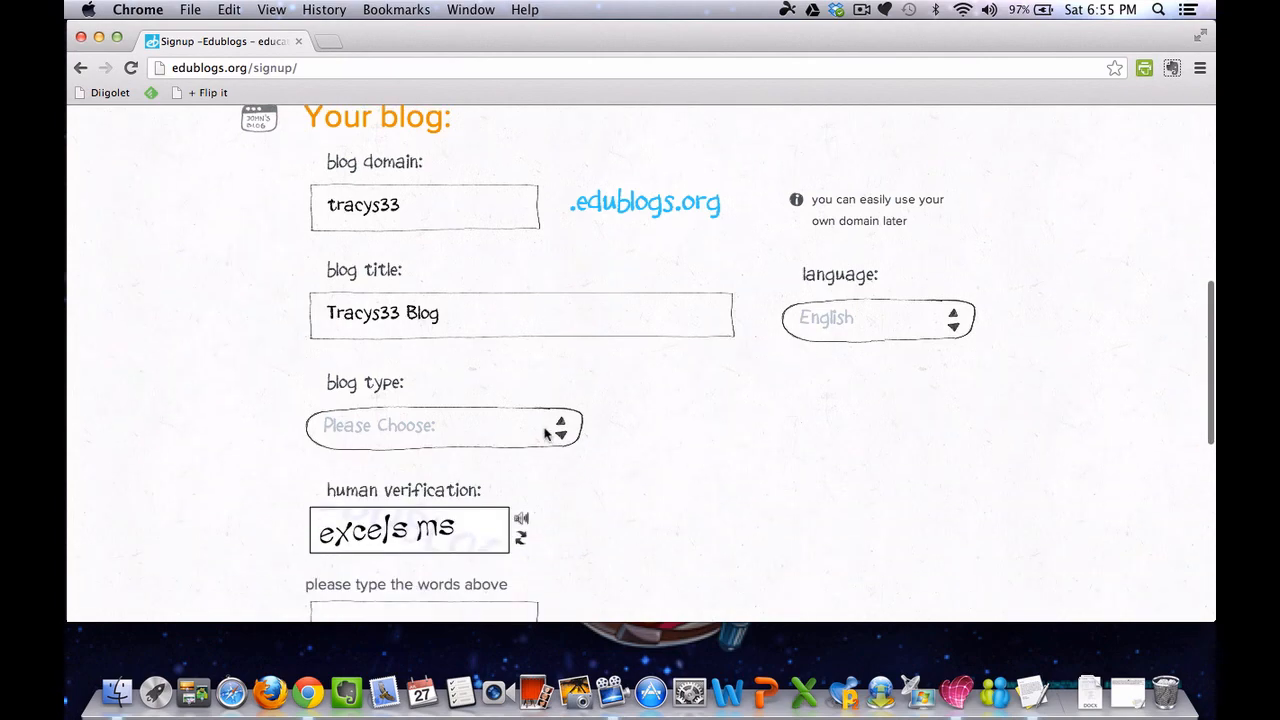
pyautogui.click(444, 424)
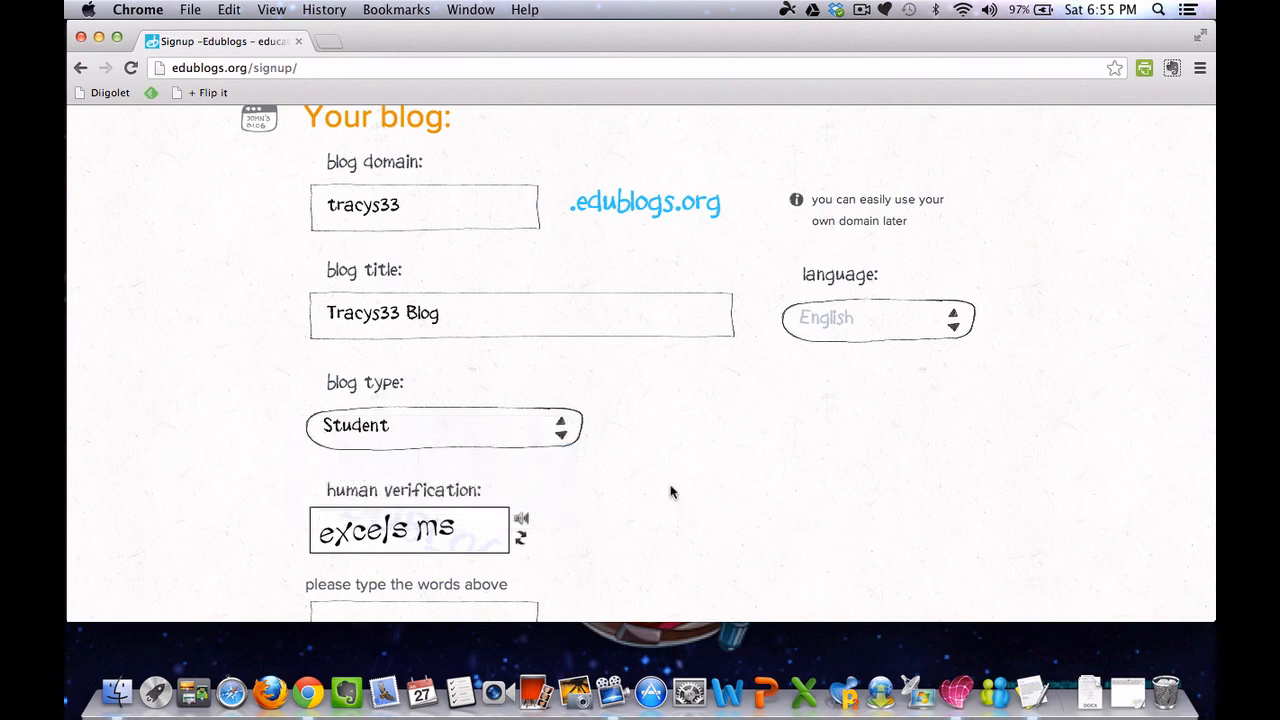
pyautogui.scroll(-3)
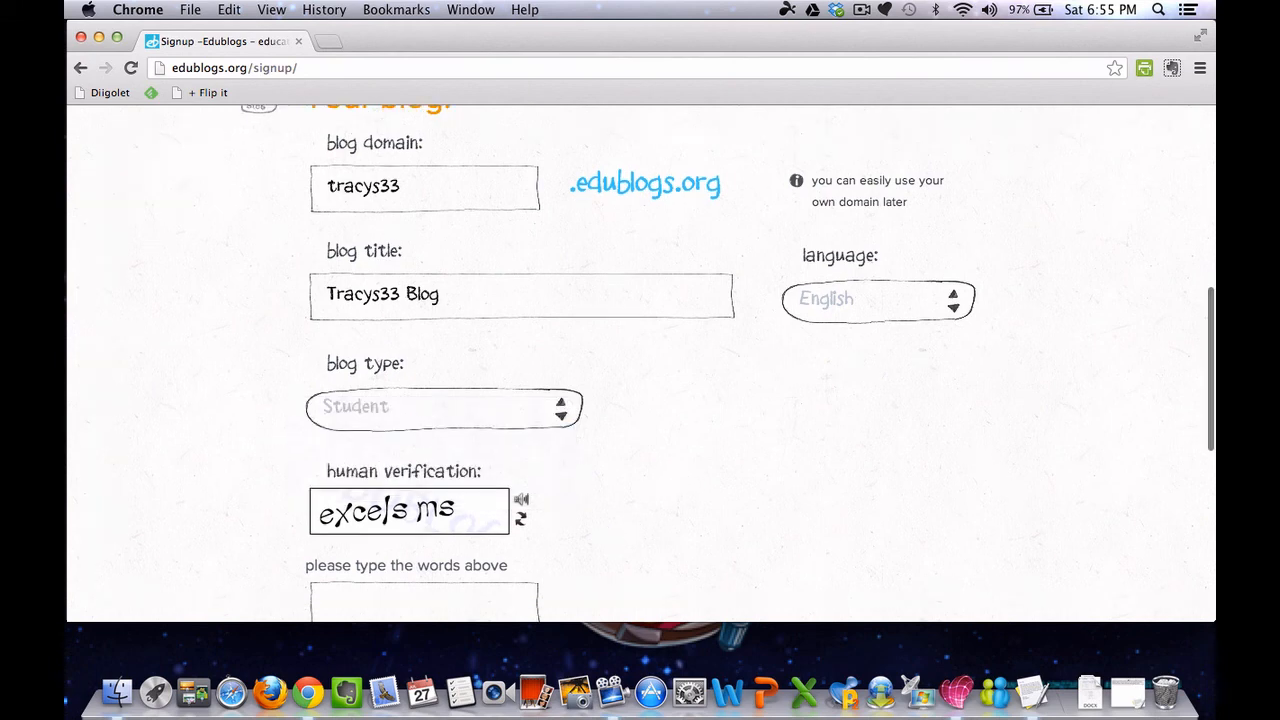
# Enter the verification words and accept the terms of service
pyautogui.scroll(-3)
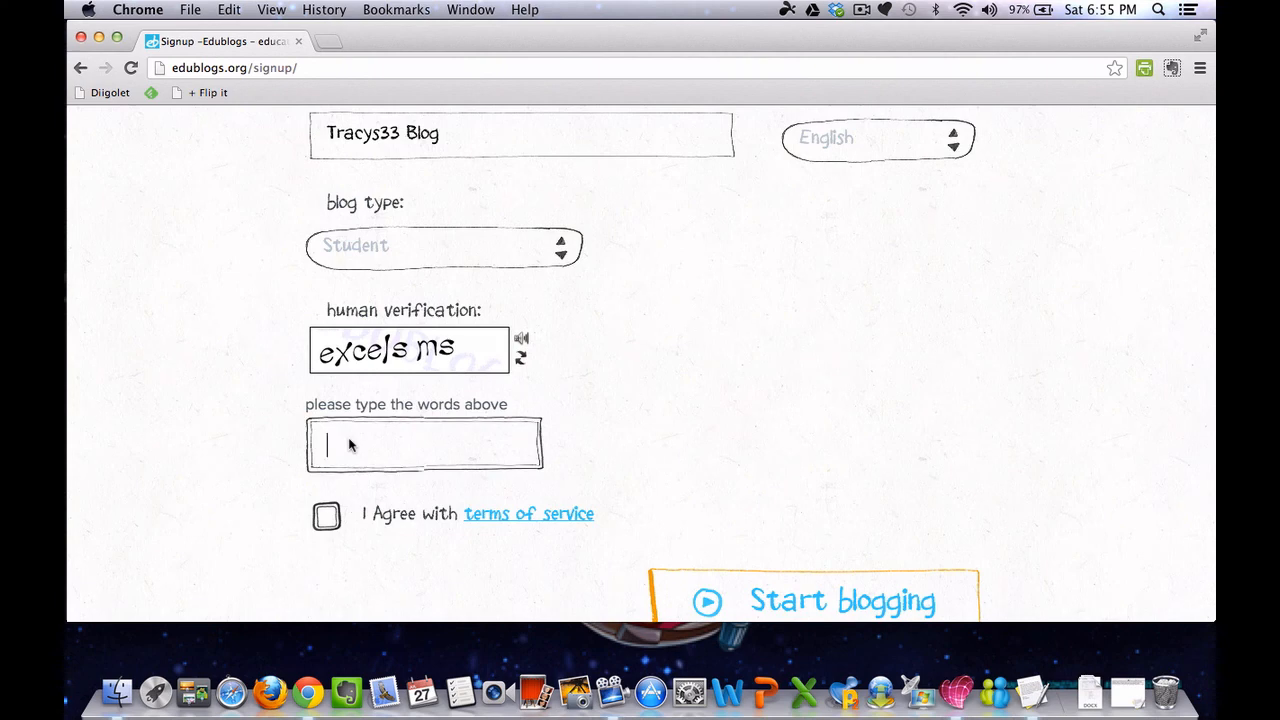
pyautogui.write('excels m')
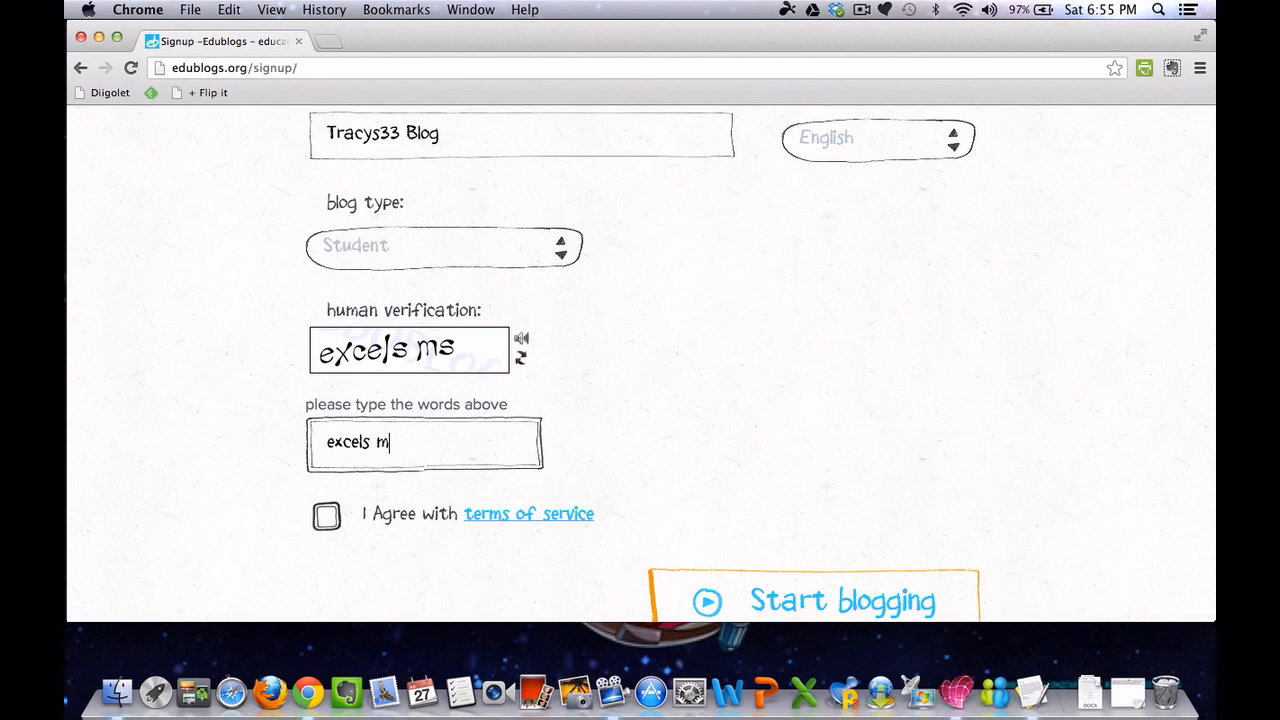
pyautogui.write('s')
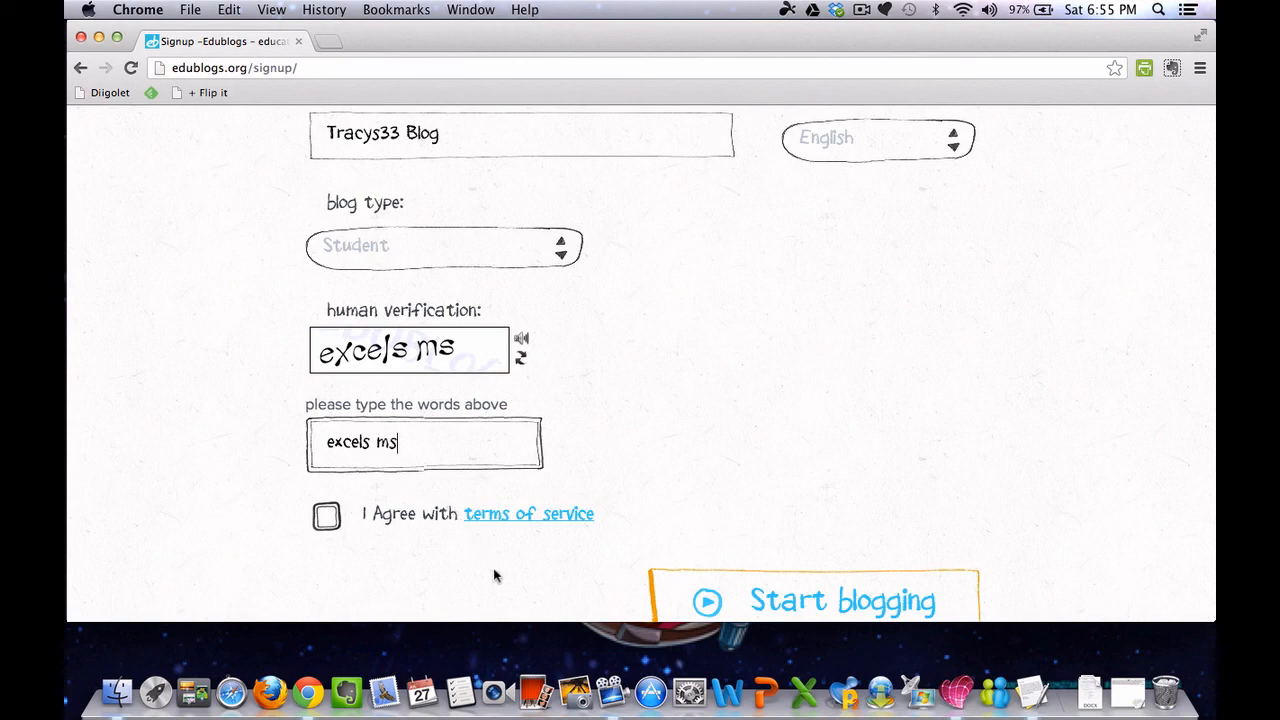
pyautogui.moveTo(528, 512)
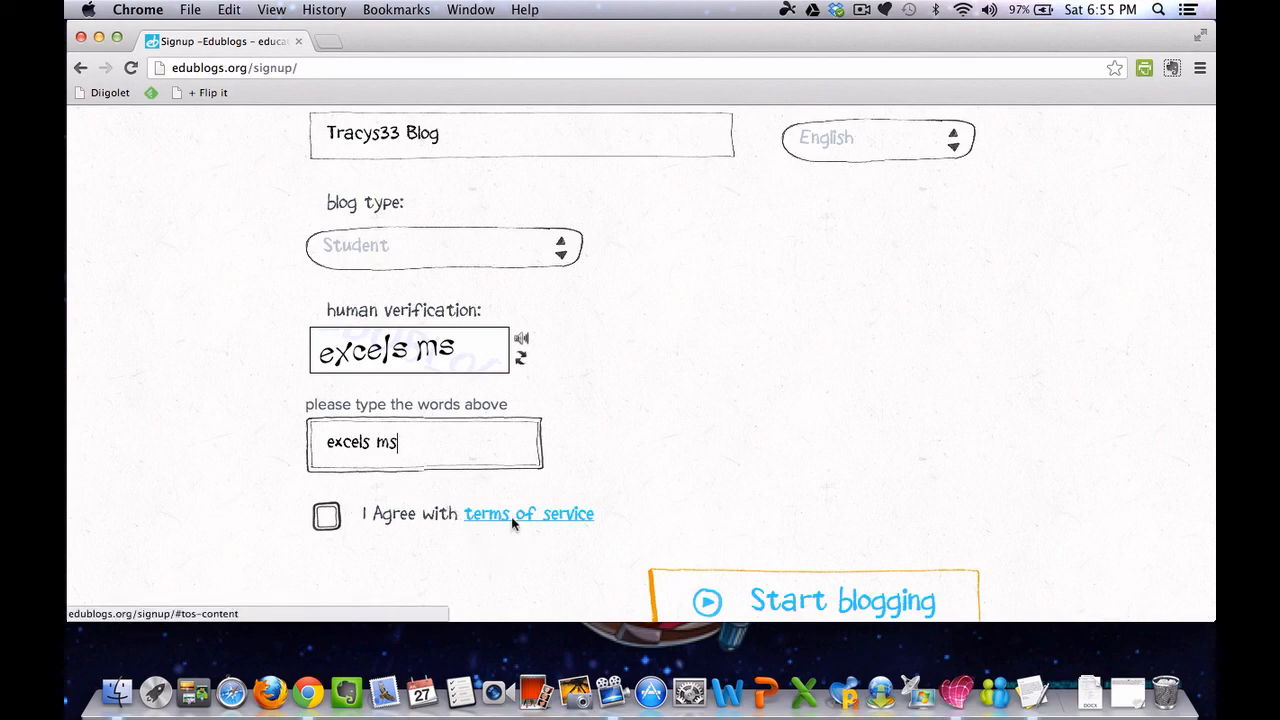
pyautogui.moveTo(270, 518)
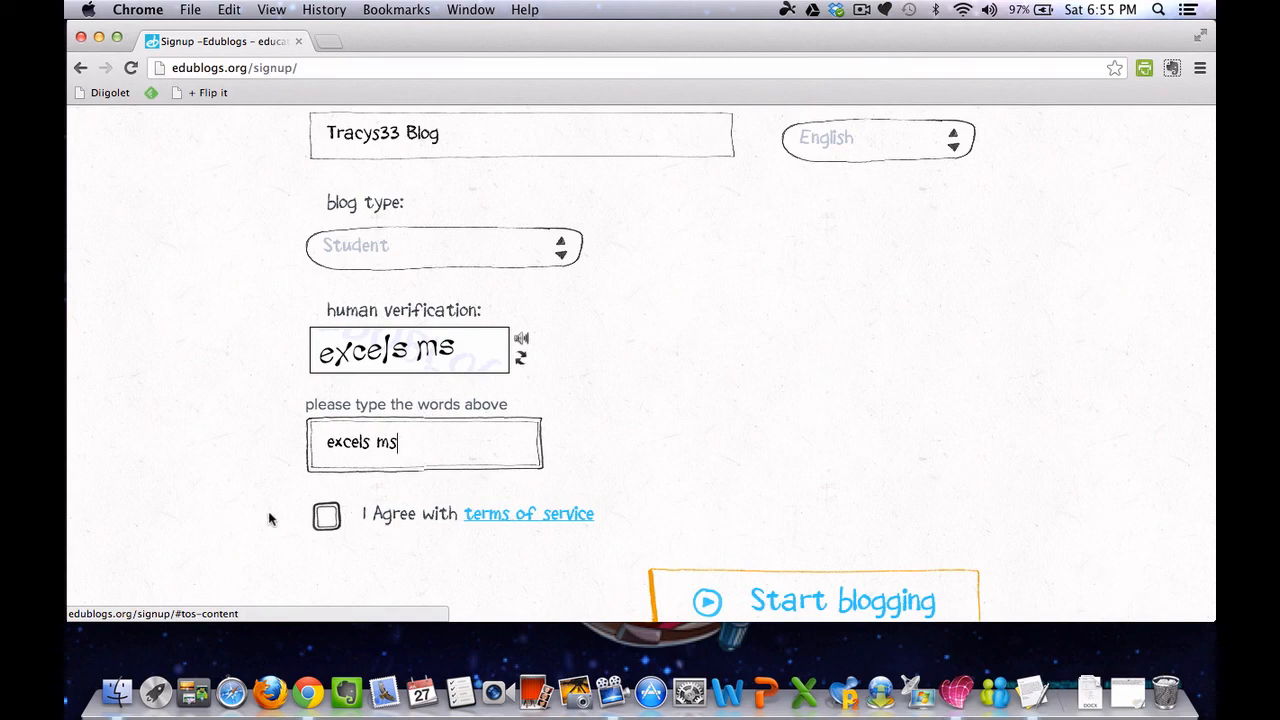
pyautogui.click(326, 516)
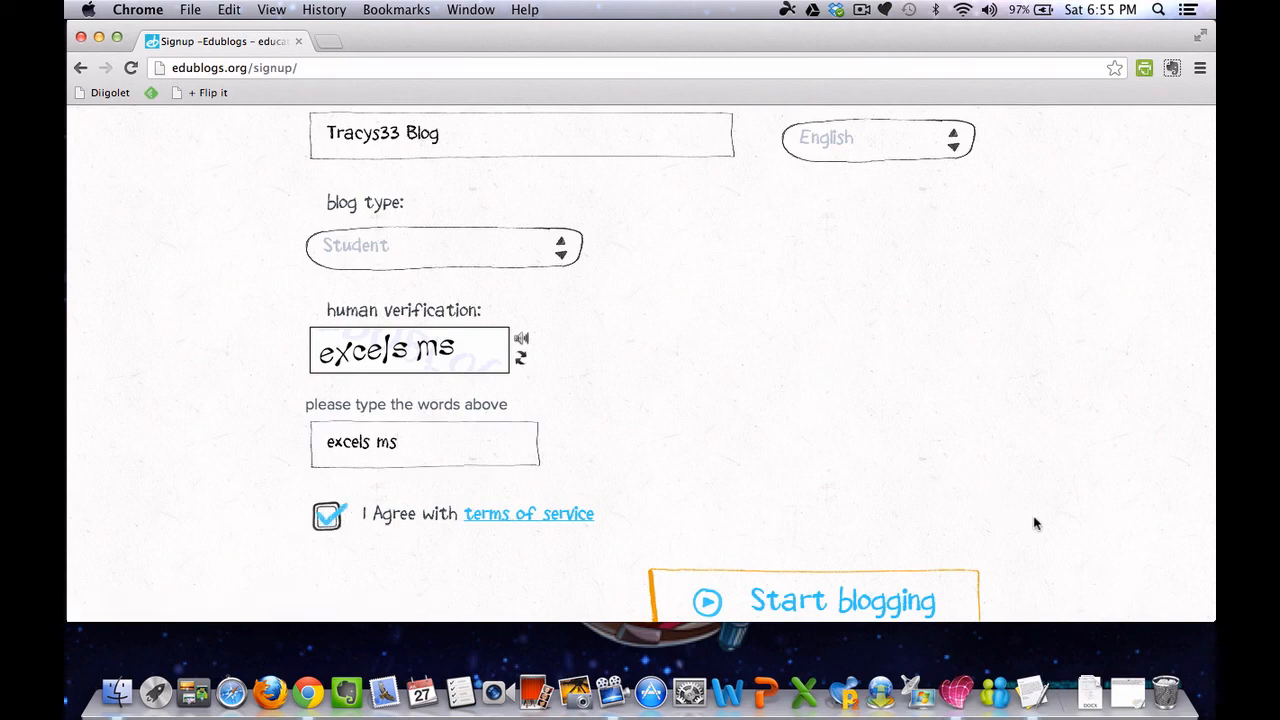
pyautogui.scroll(-3)
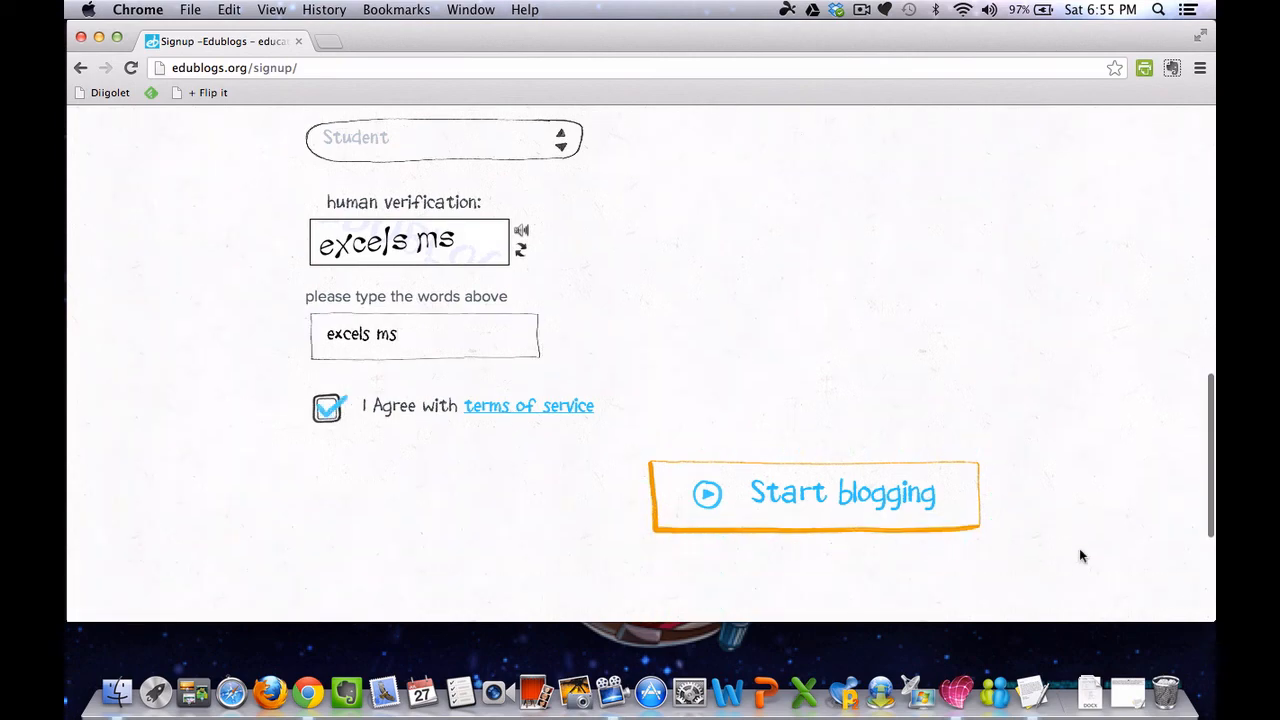
pyautogui.moveTo(836, 516)
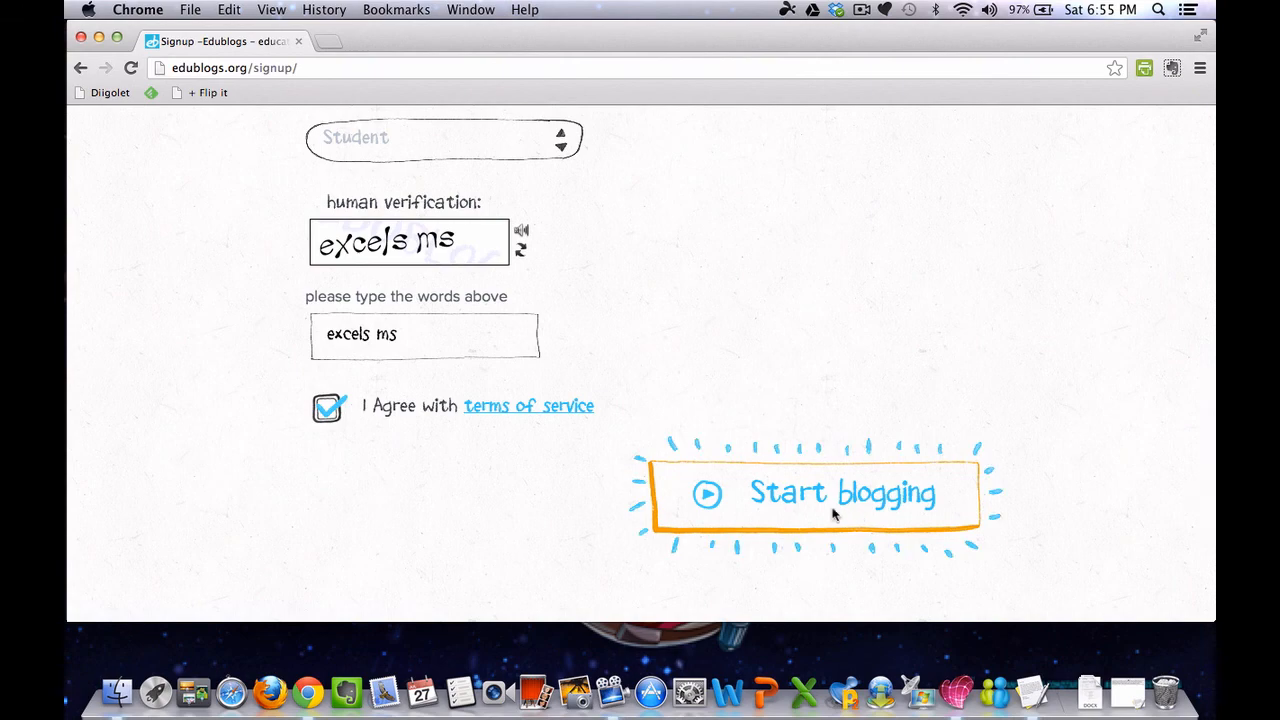
pyautogui.moveTo(850, 384)
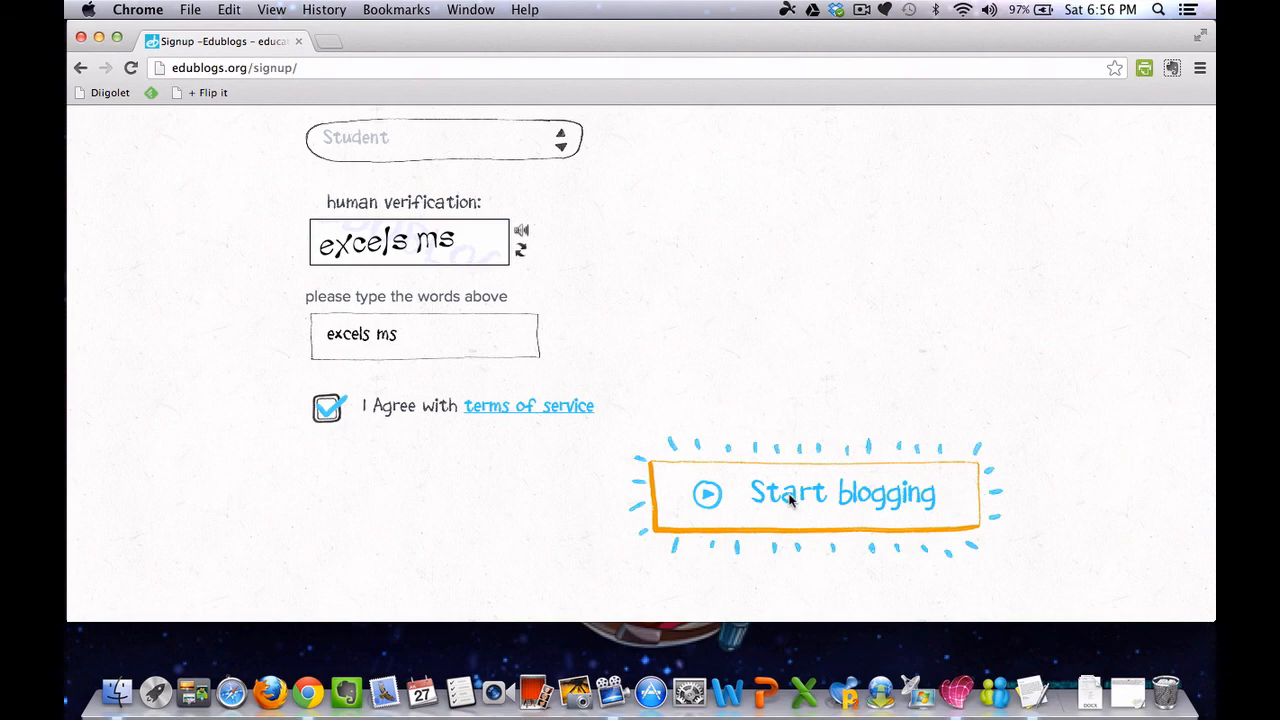
# Submit the signup with 'Start blogging' to create Tracys33 Blog
pyautogui.click(840, 492)
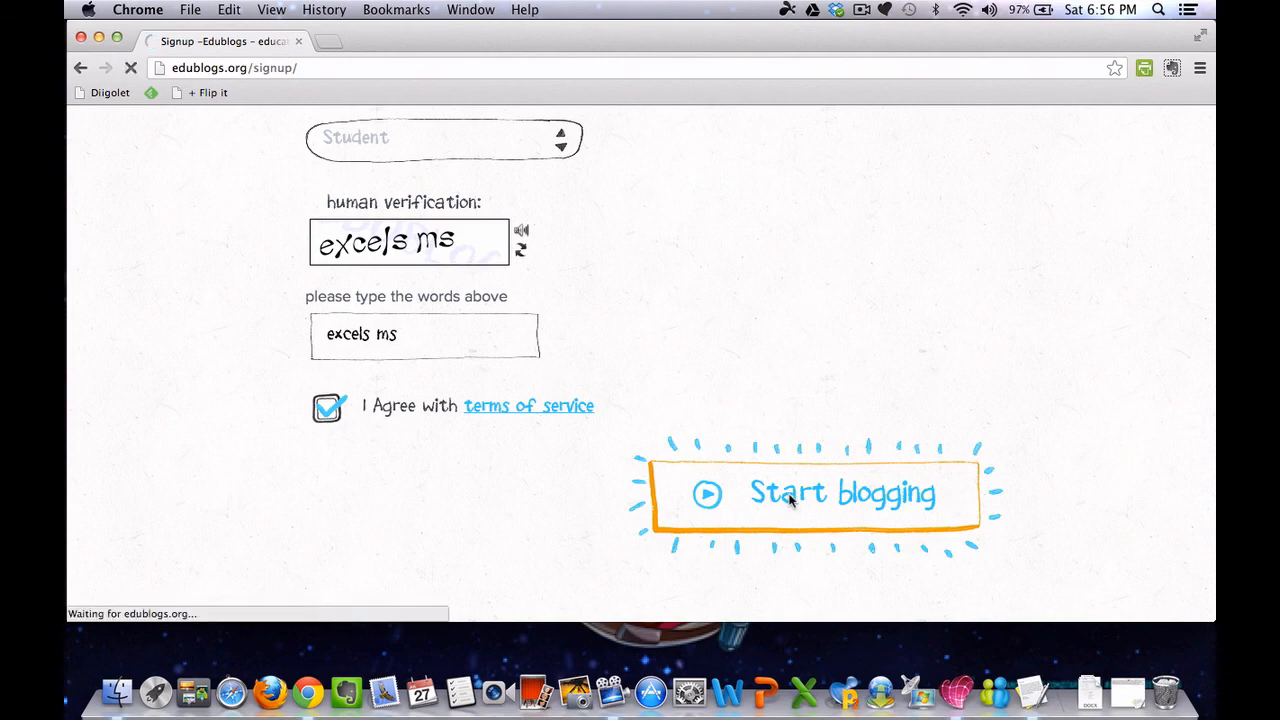
pyautogui.click(810, 492)
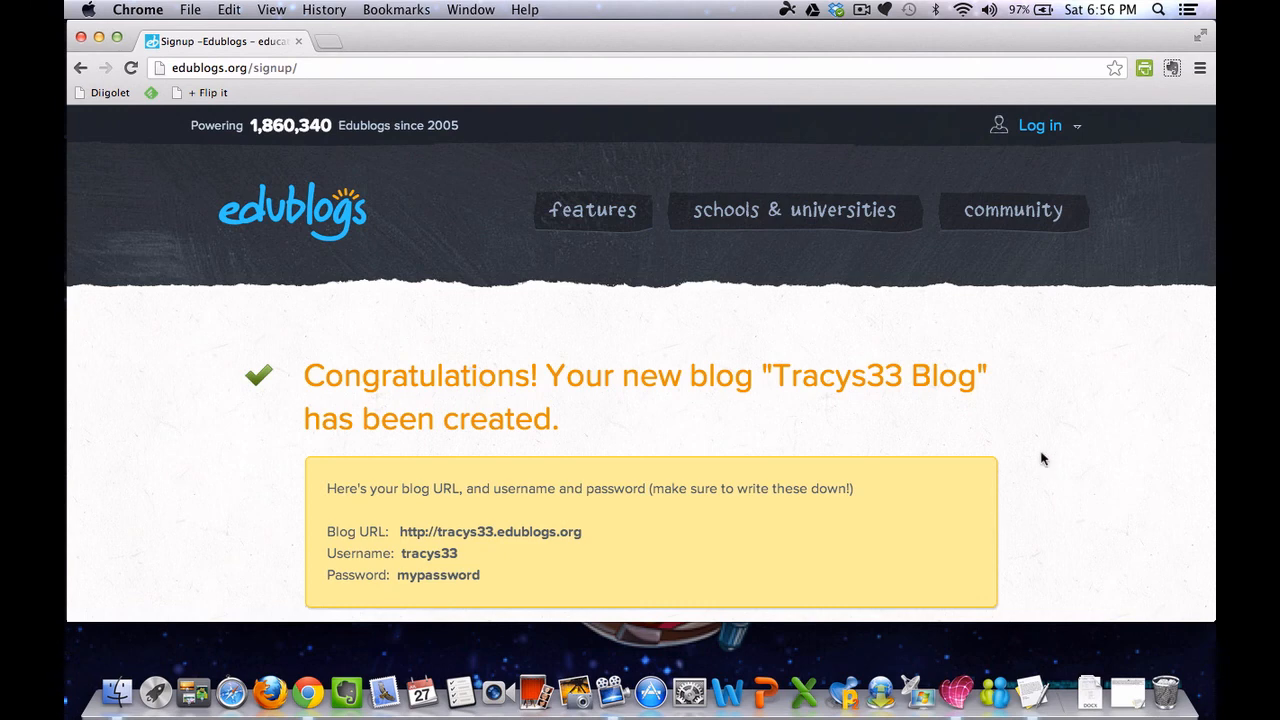
# Follow 'Login to your new blog' from the congratulations page
pyautogui.scroll(-3)
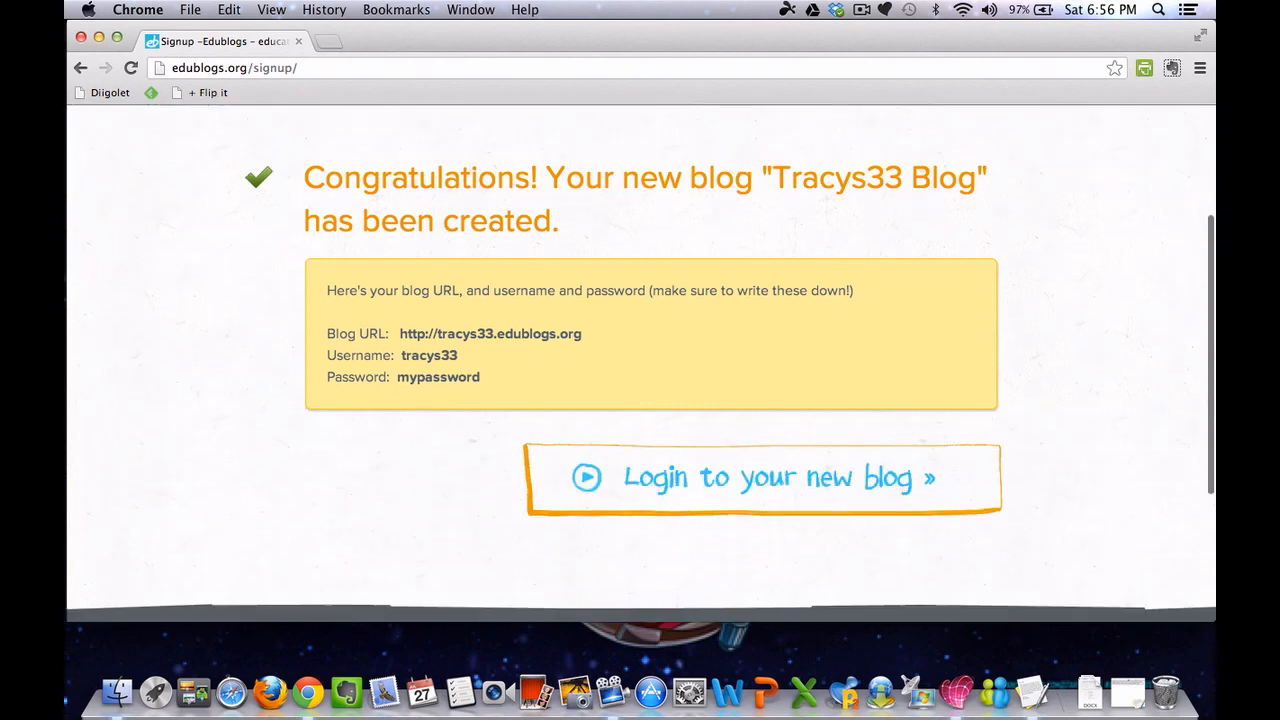
pyautogui.scroll(-3)
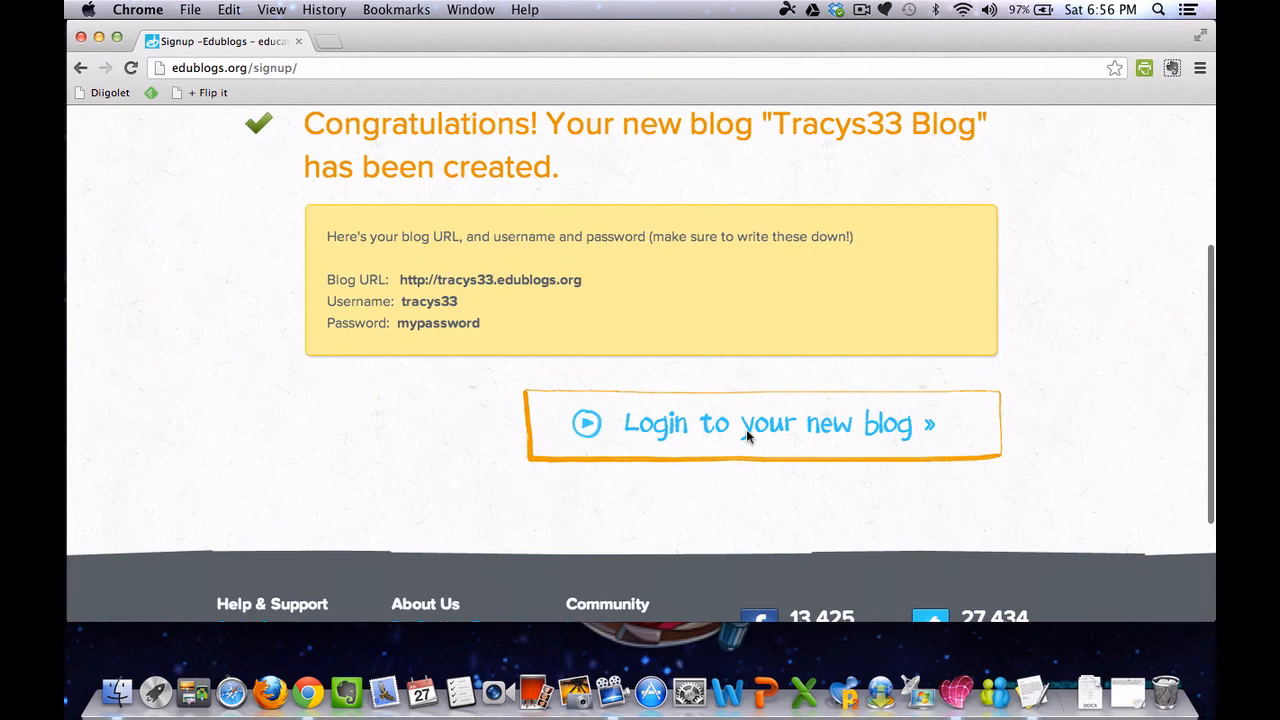
pyautogui.click(760, 424)
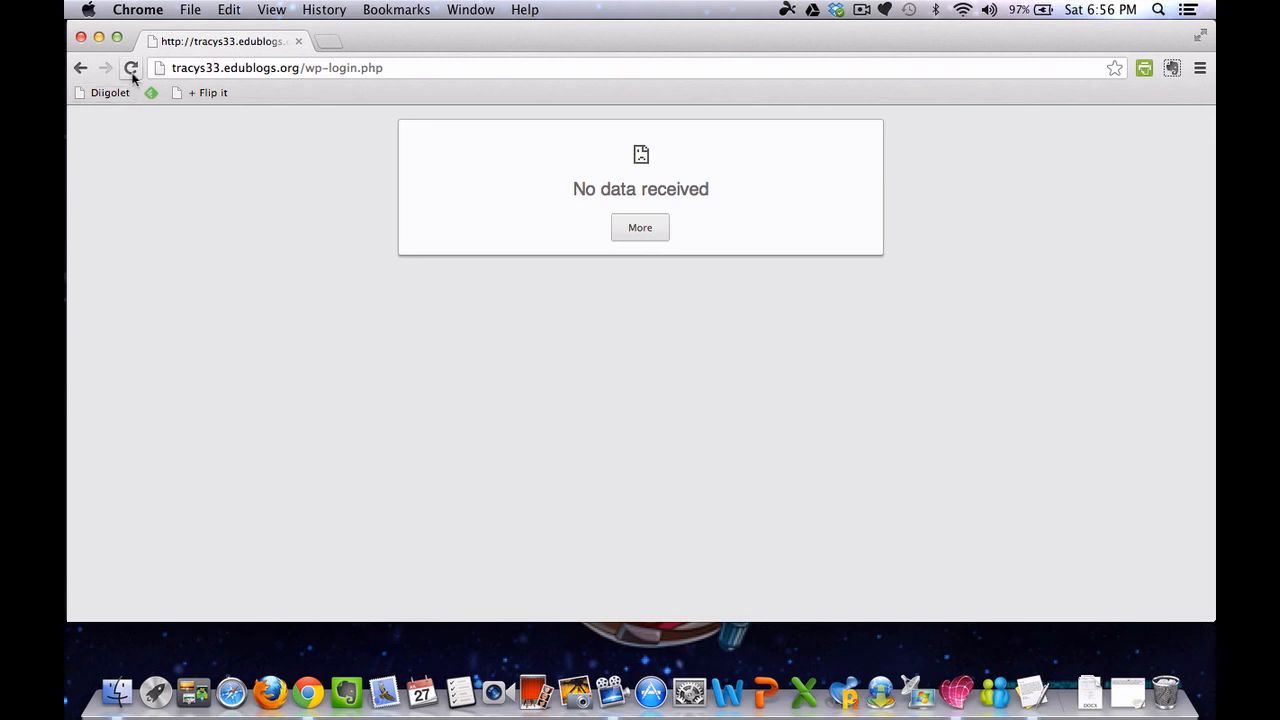
pyautogui.click(130, 68)
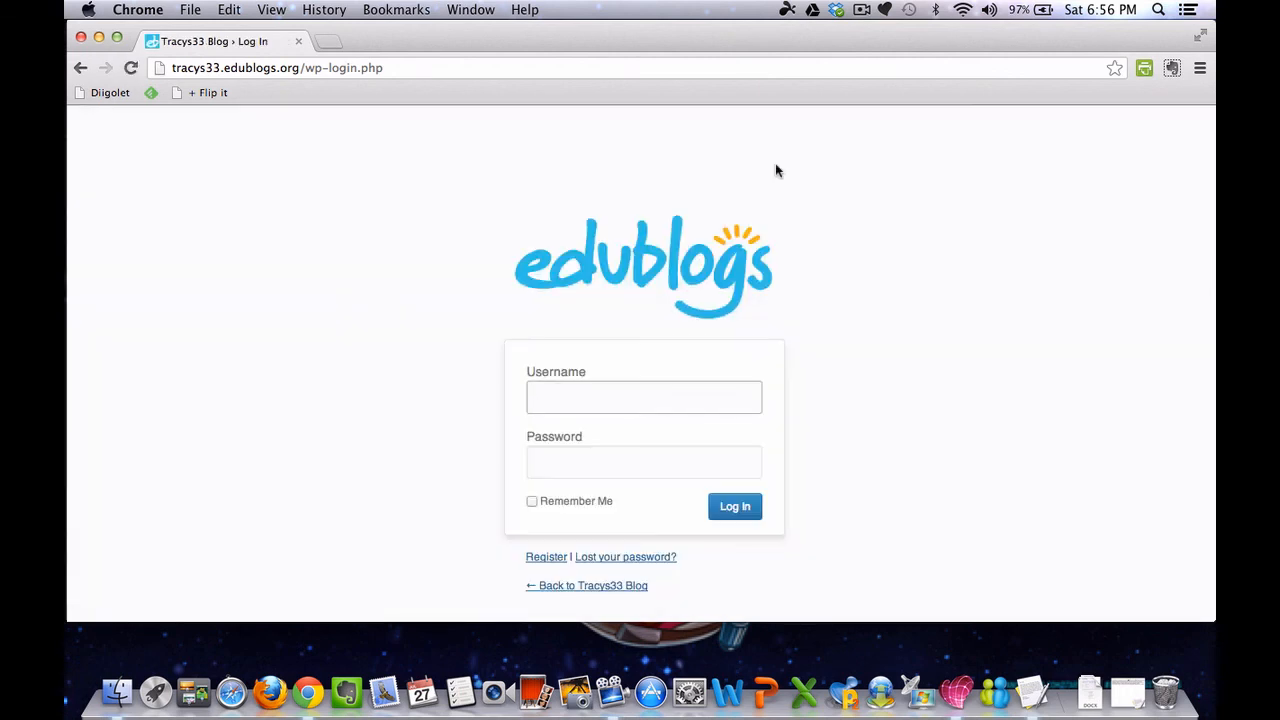
pyautogui.write('tracys')
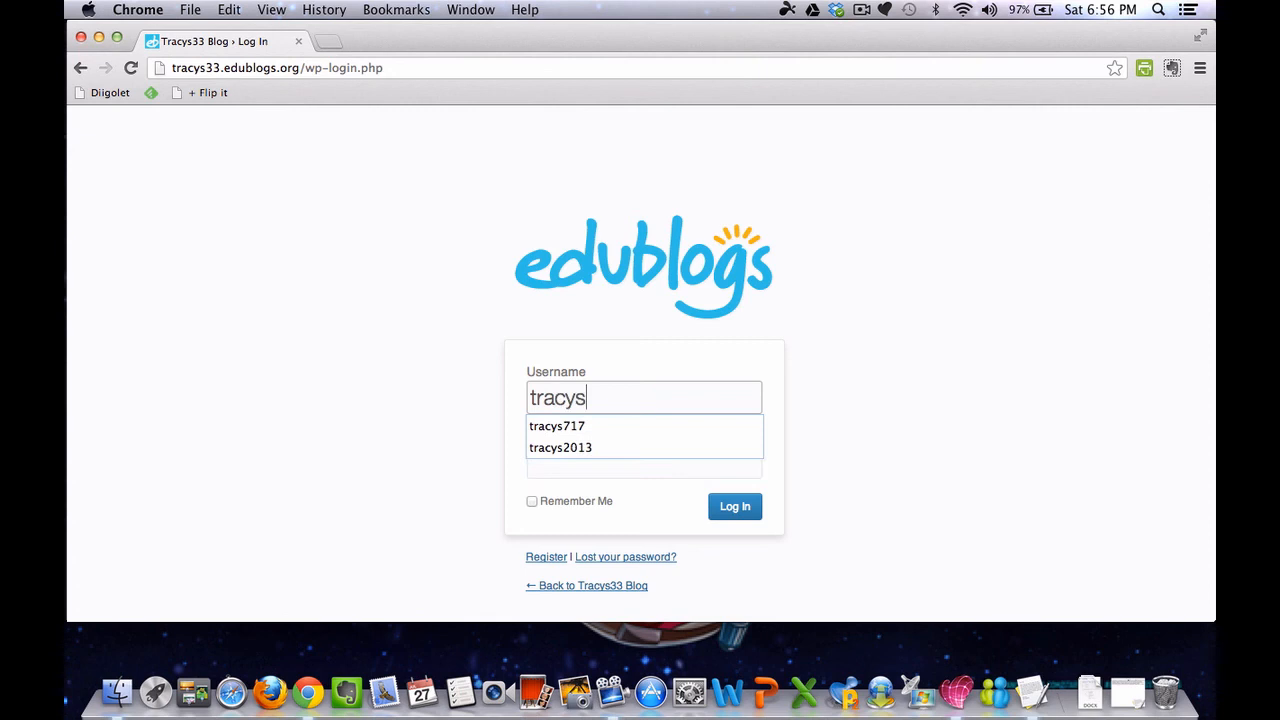
pyautogui.write('33')
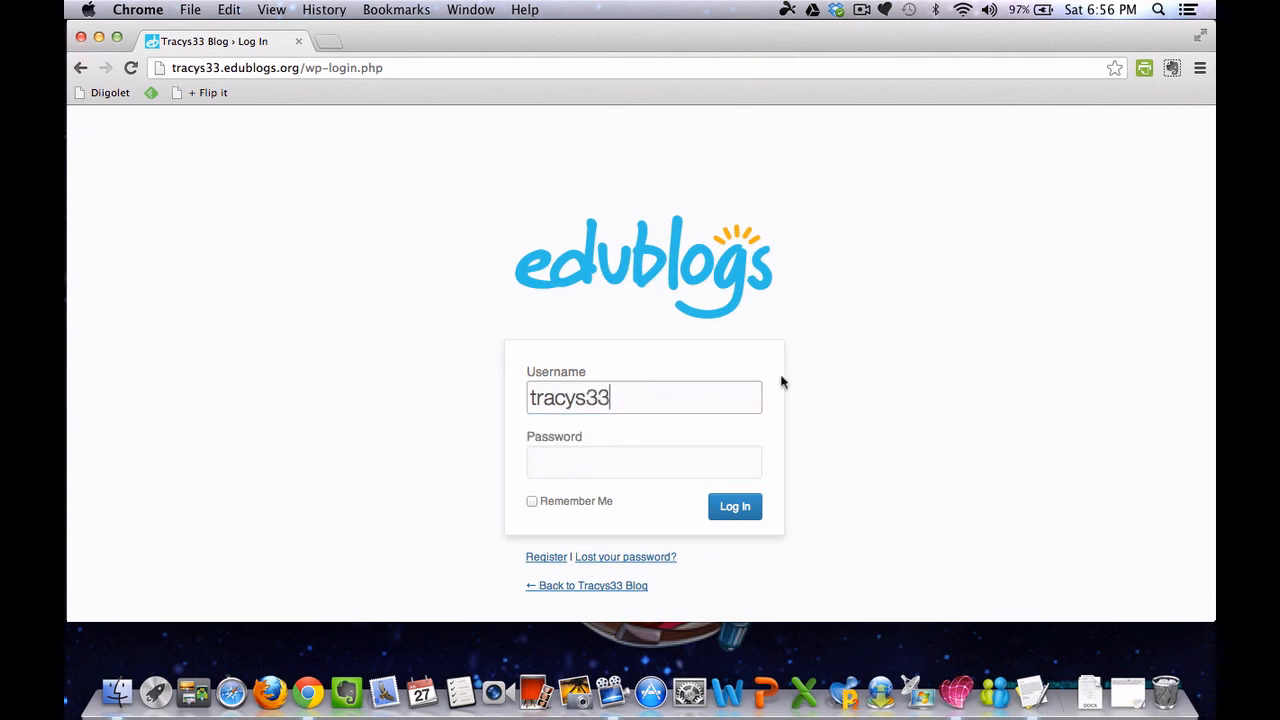
pyautogui.click(644, 462)
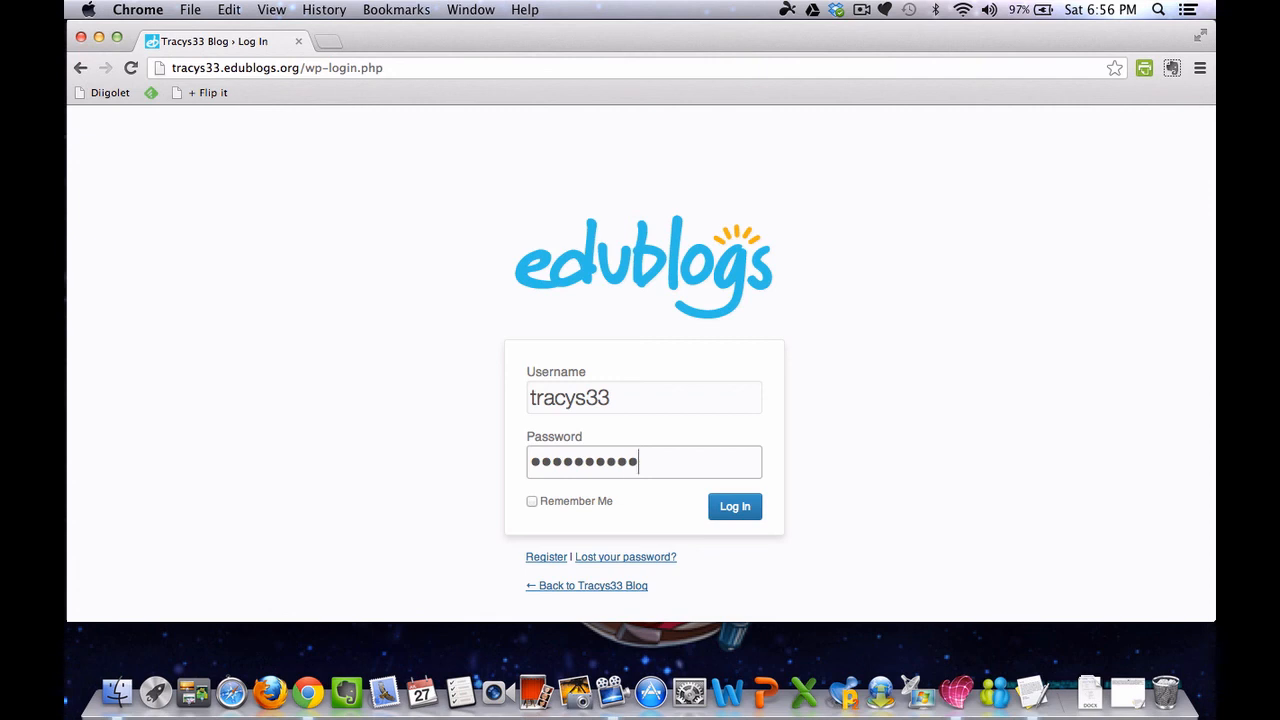
pyautogui.click(734, 506)
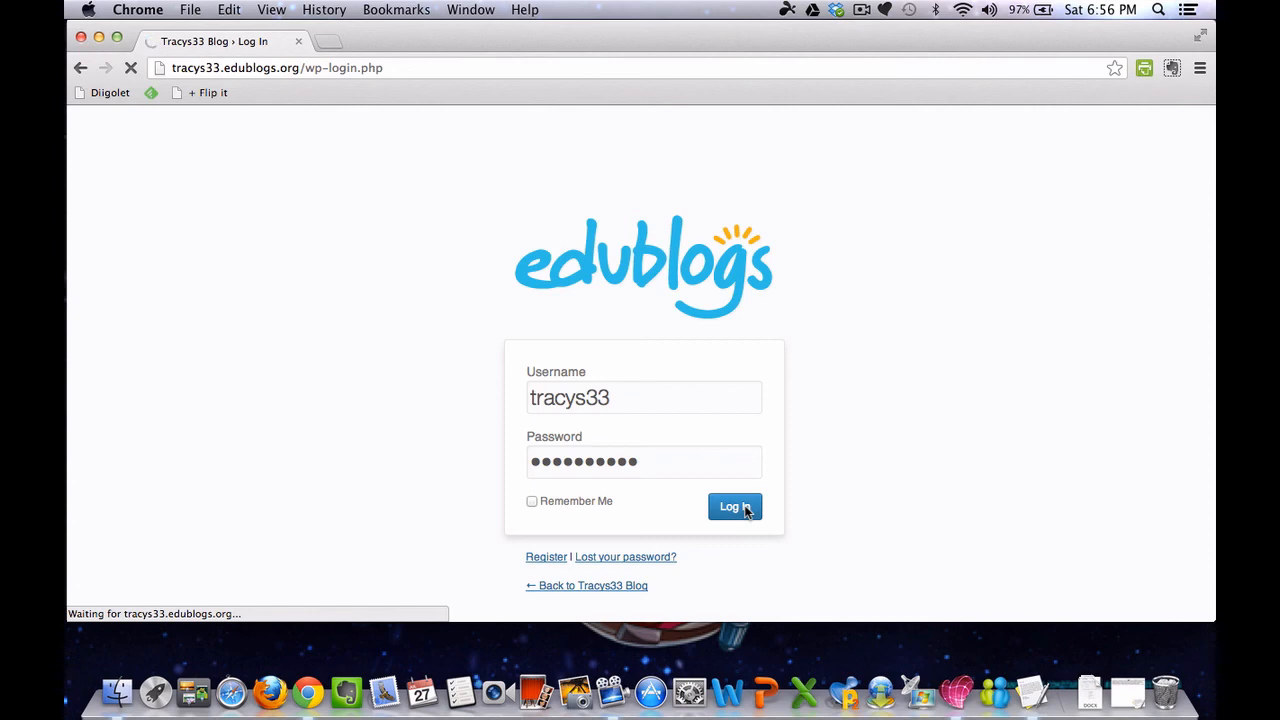
pyautogui.click(734, 506)
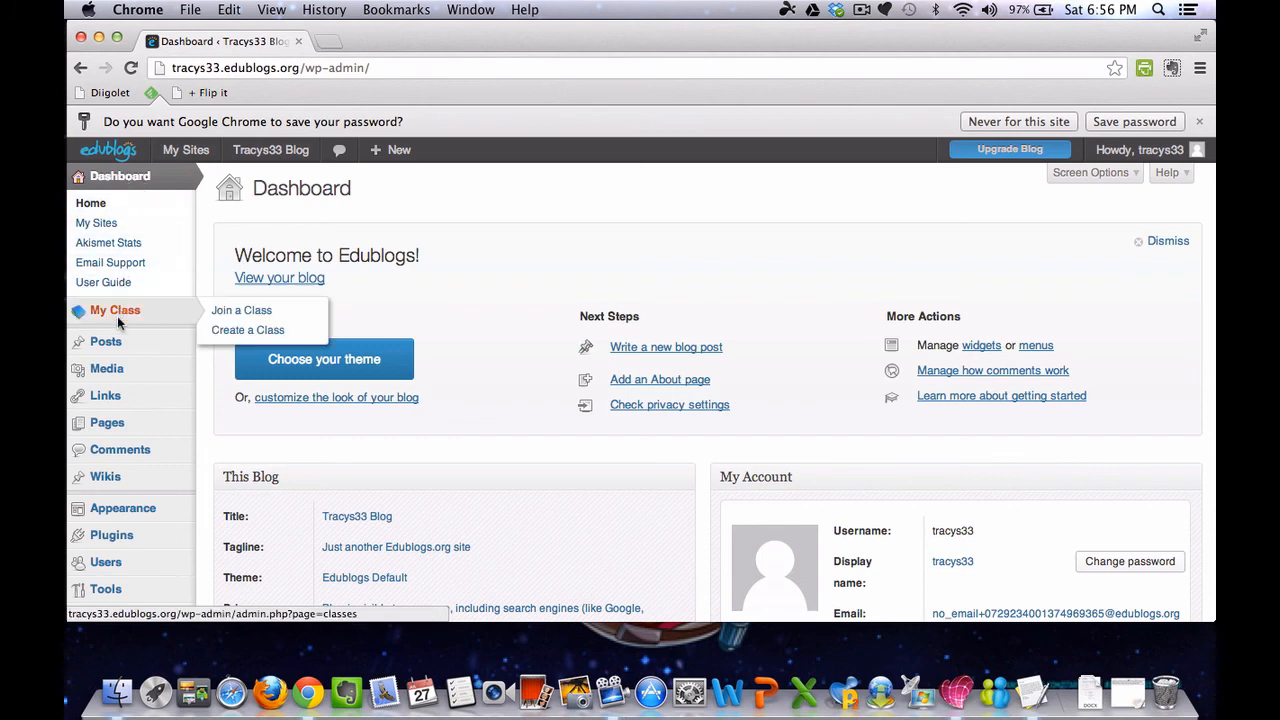
pyautogui.moveTo(240, 310)
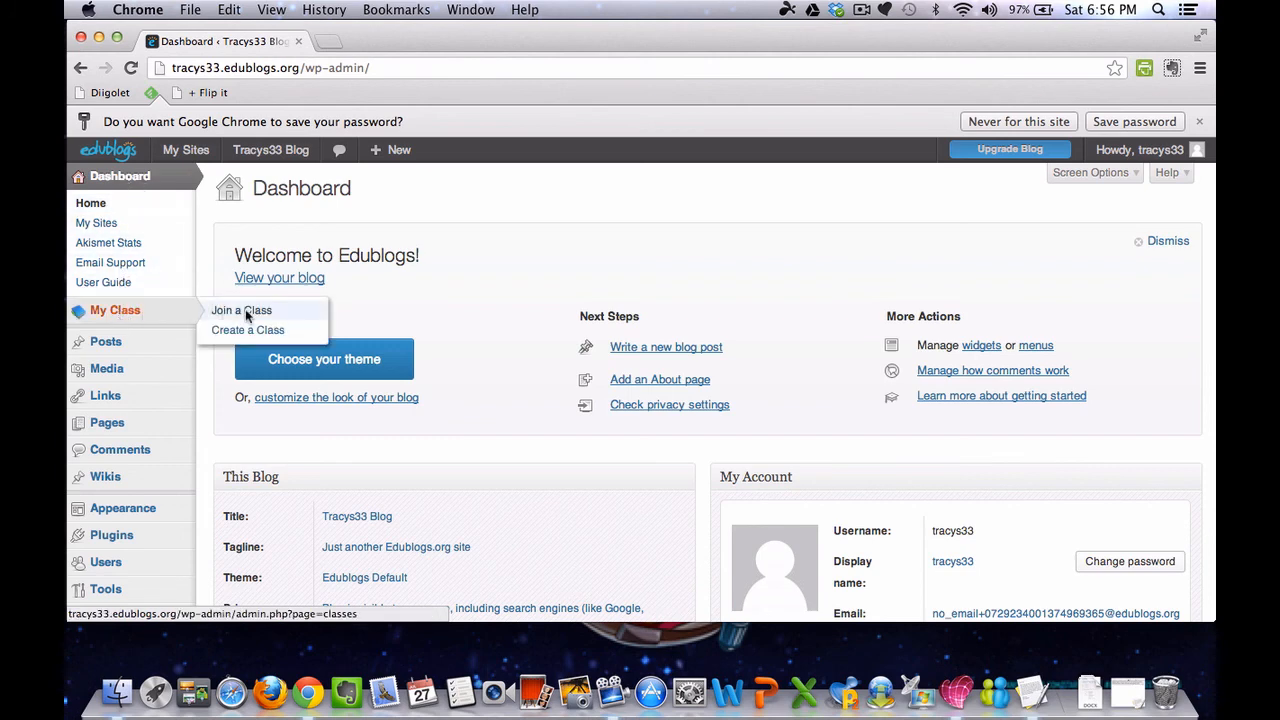
# Go to the Join a Class page from My Class on the dashboard
pyautogui.click(240, 310)
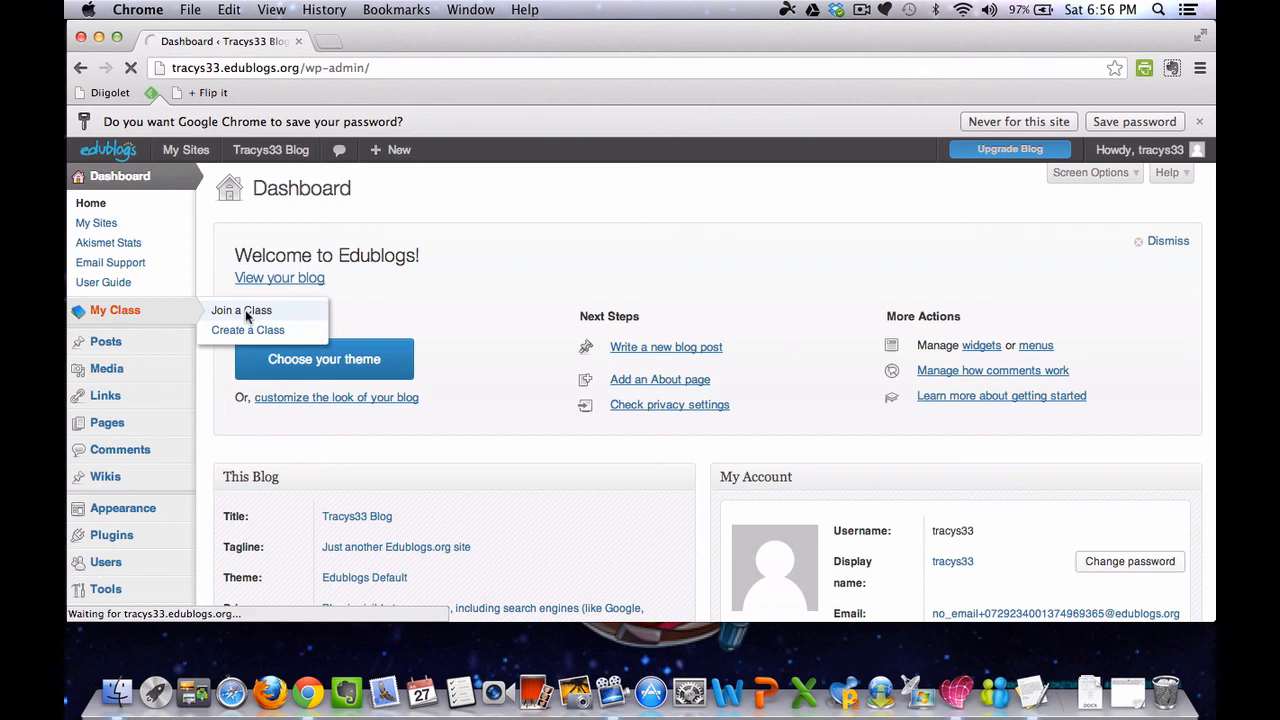
pyautogui.click(240, 310)
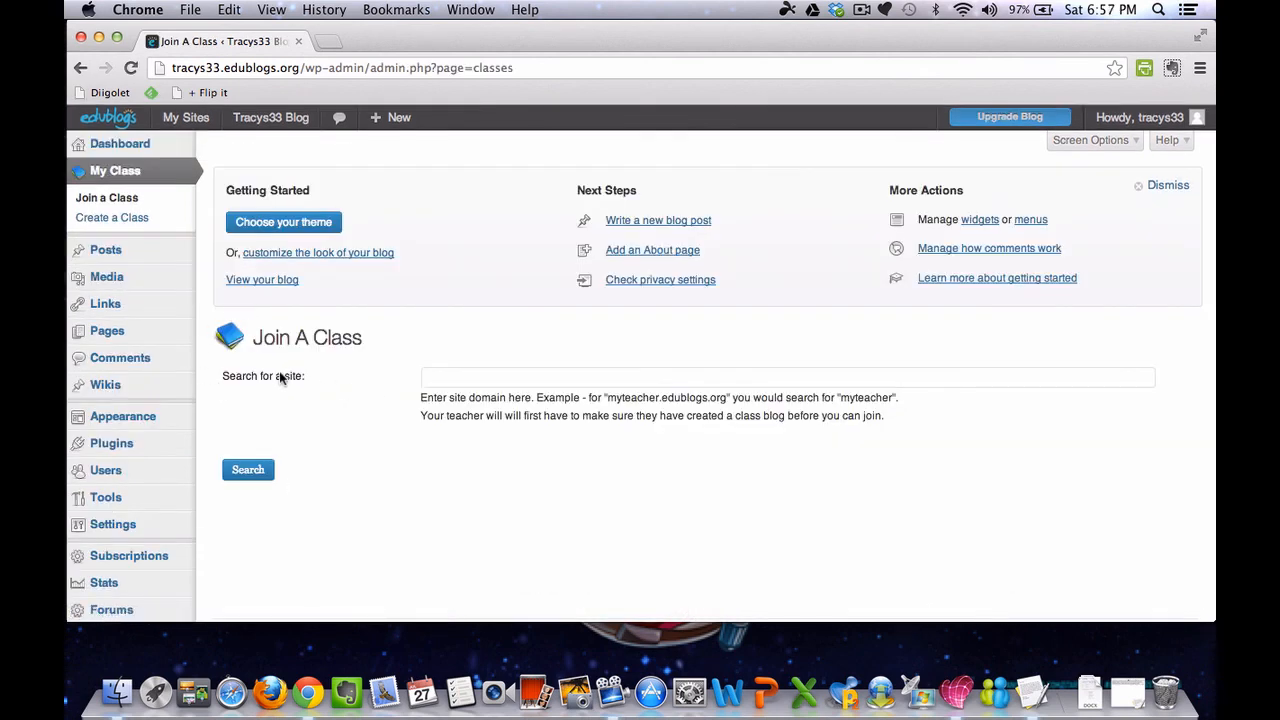
# Search for the iclass2013 class site, picking it from the suggestions
pyautogui.click(788, 376)
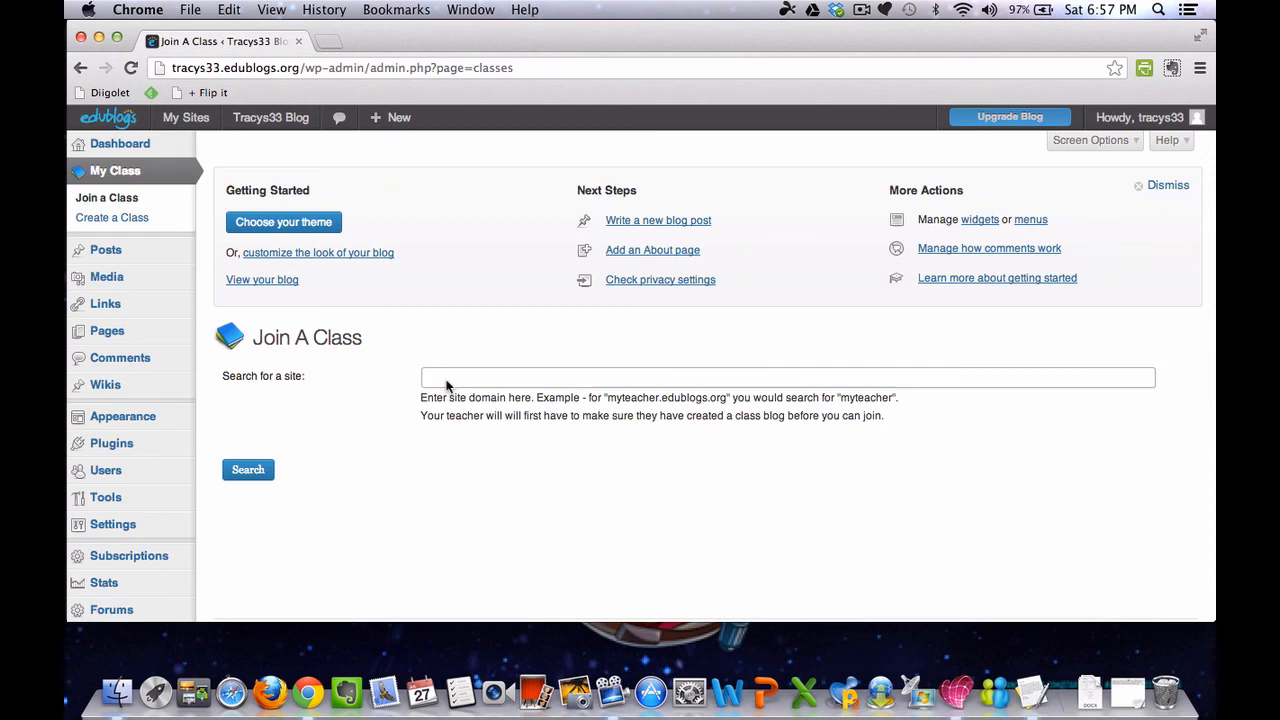
pyautogui.write('iclass20')
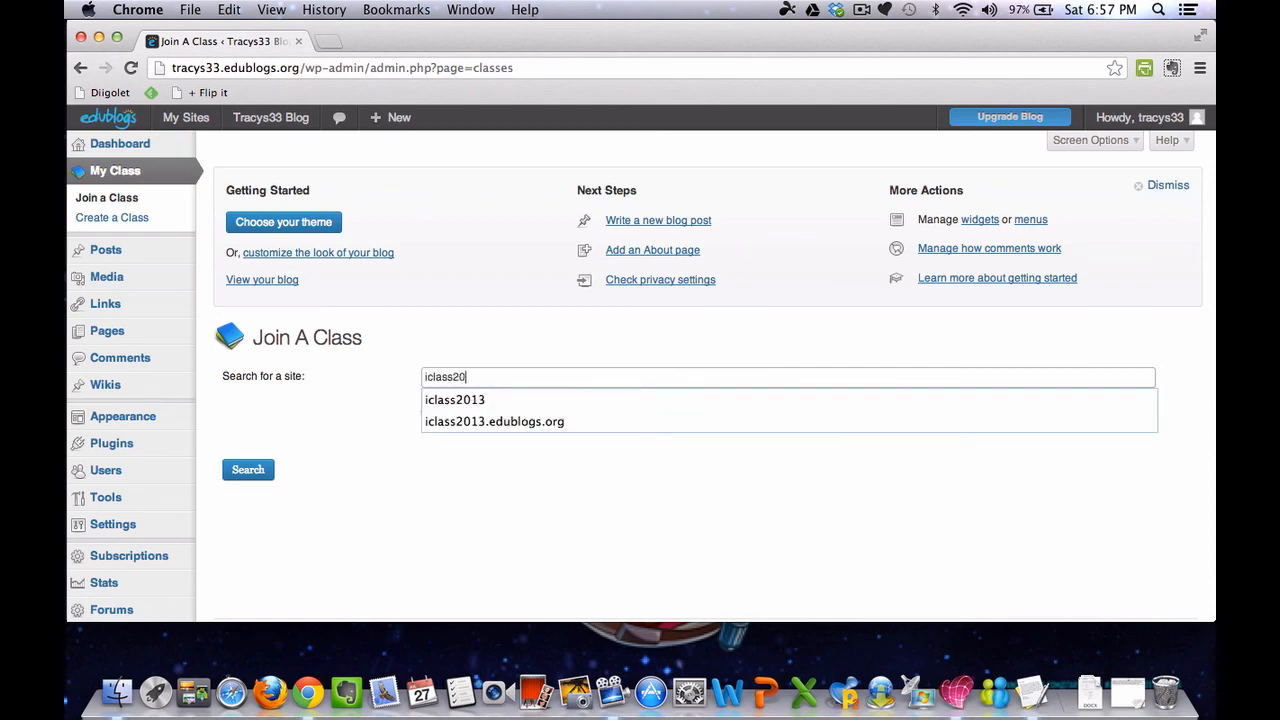
pyautogui.click(248, 470)
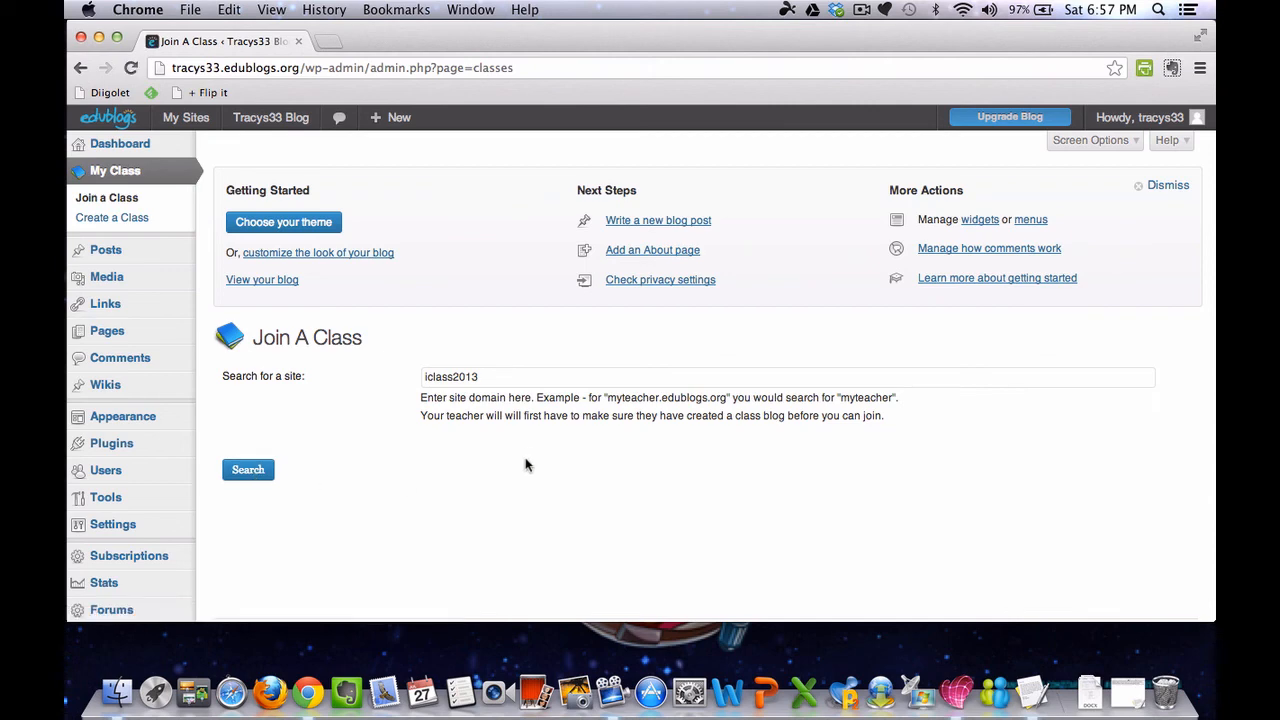
pyautogui.moveTo(308, 436)
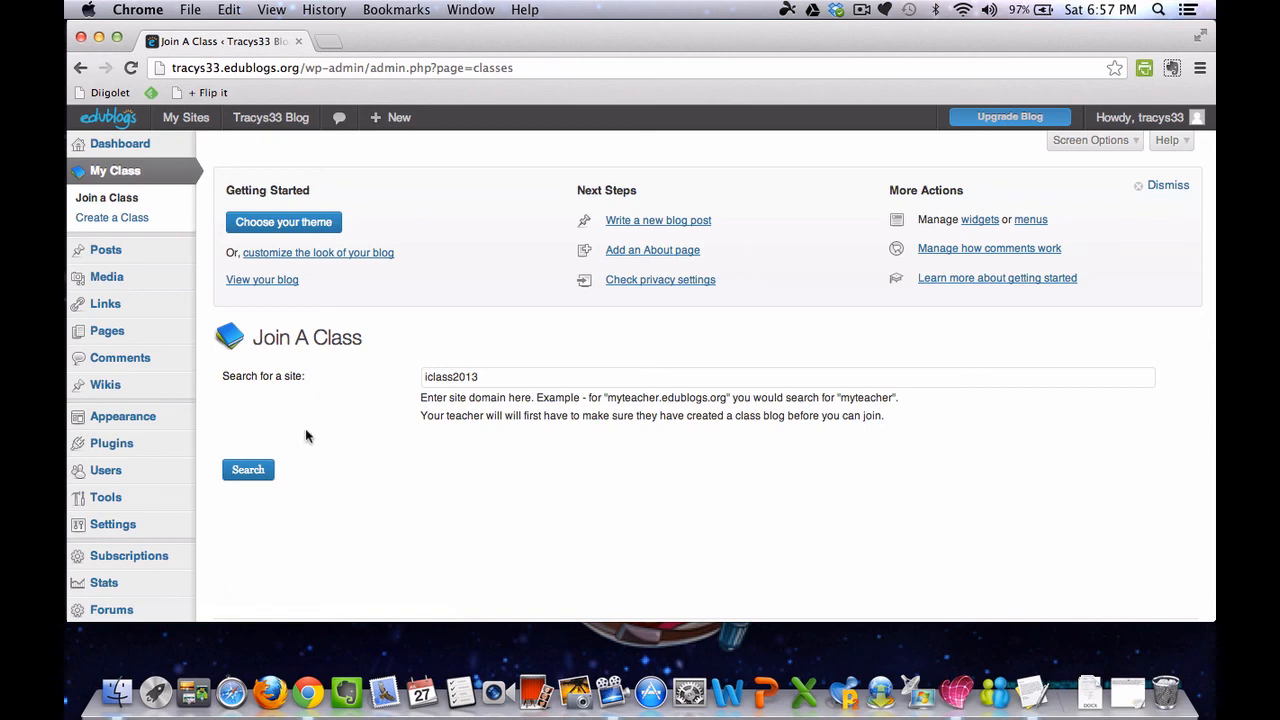
pyautogui.click(248, 470)
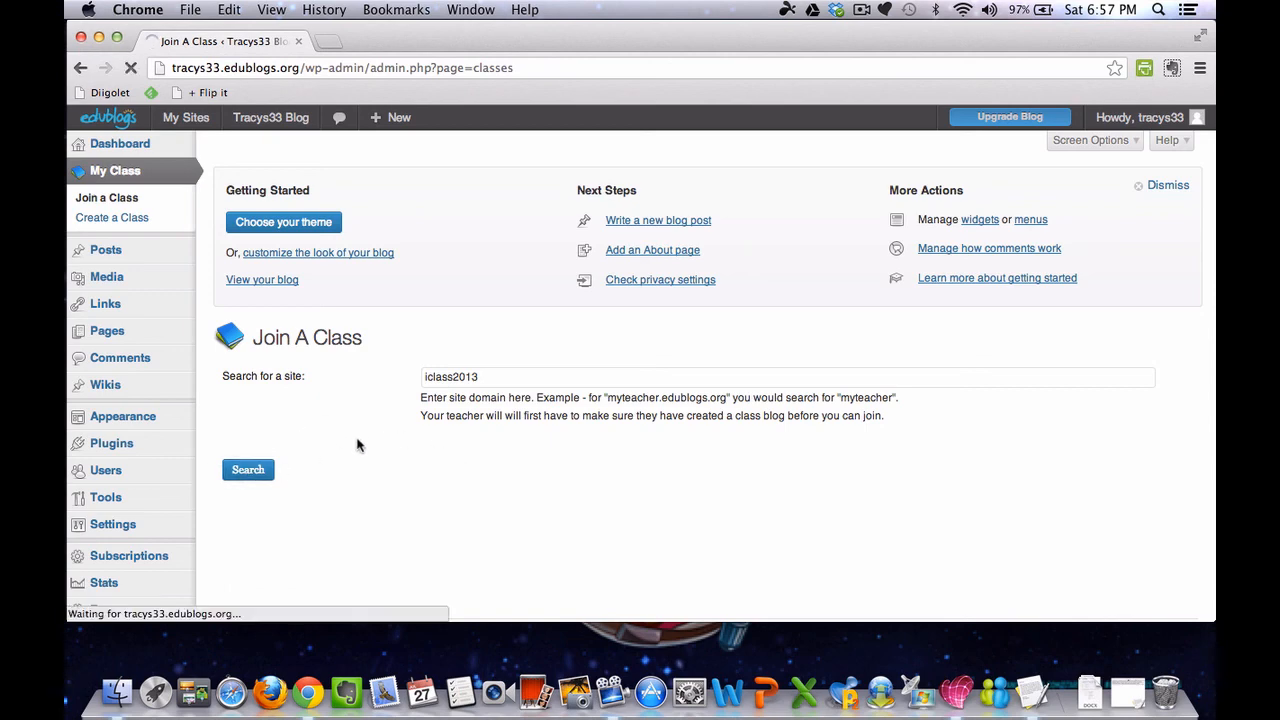
# Send a request to join the iclass2013 class blog from the search results
pyautogui.click(248, 470)
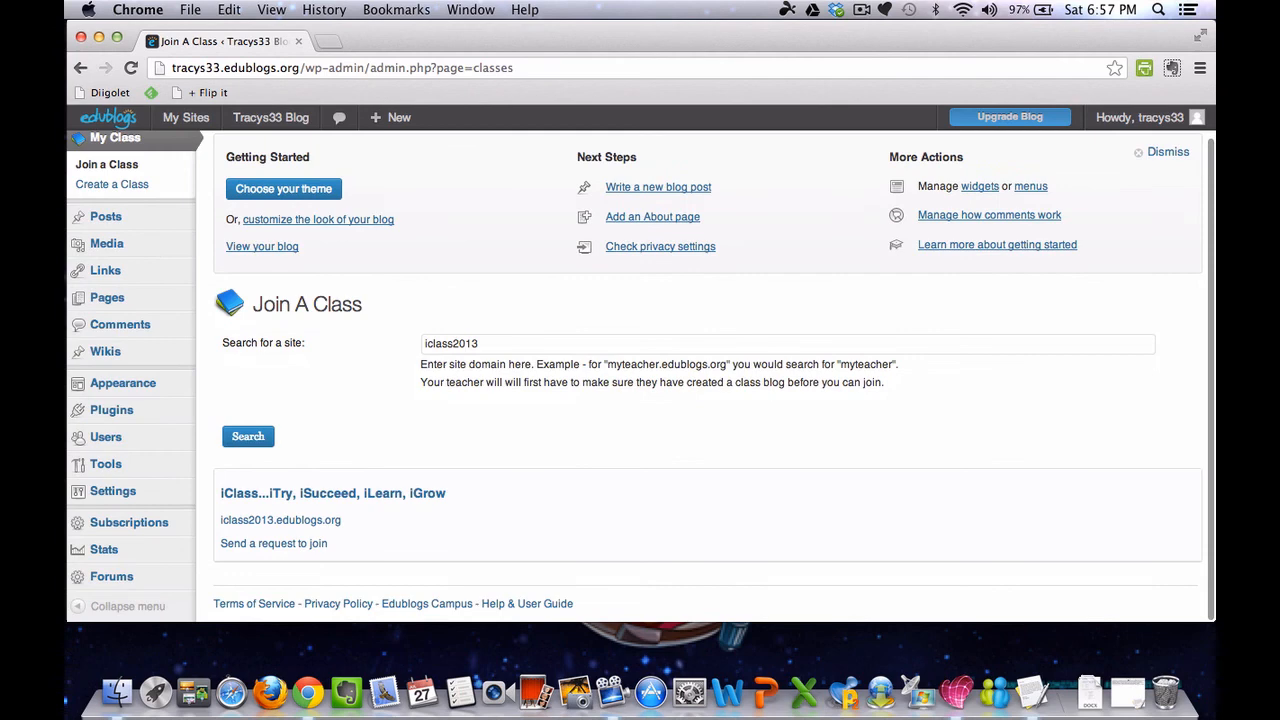
pyautogui.moveTo(290, 492)
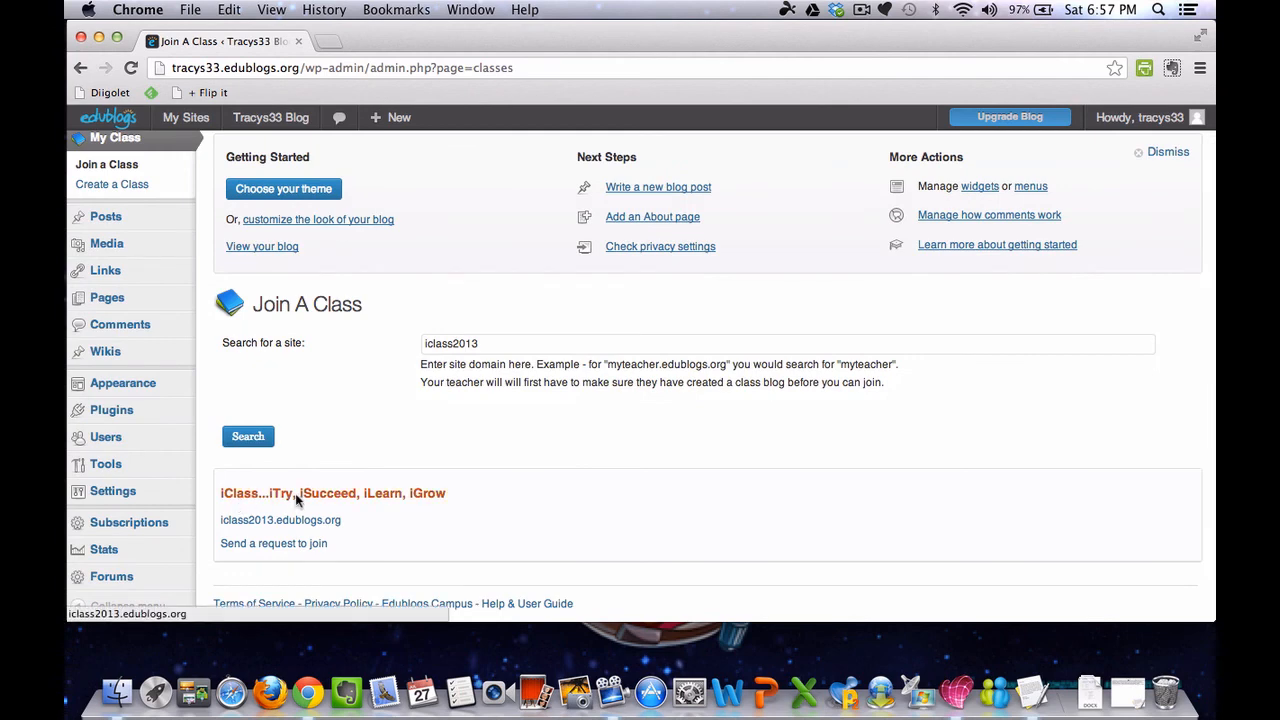
pyautogui.moveTo(438, 496)
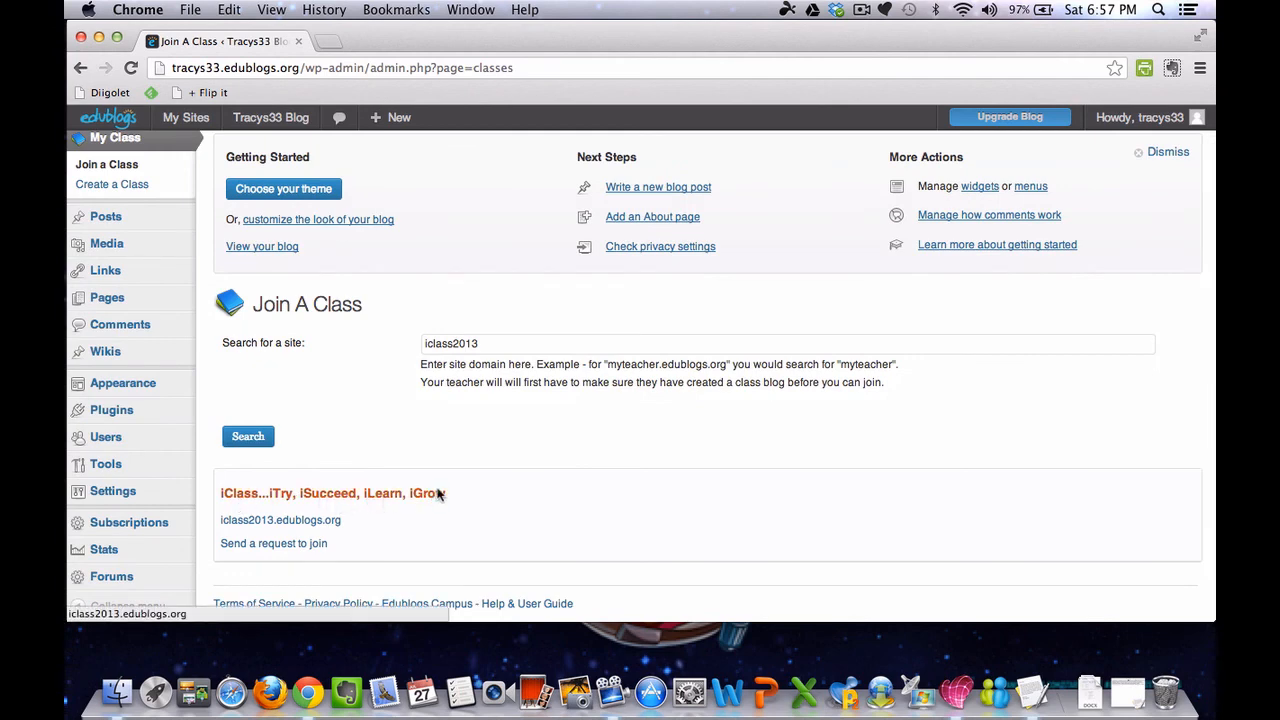
pyautogui.moveTo(272, 544)
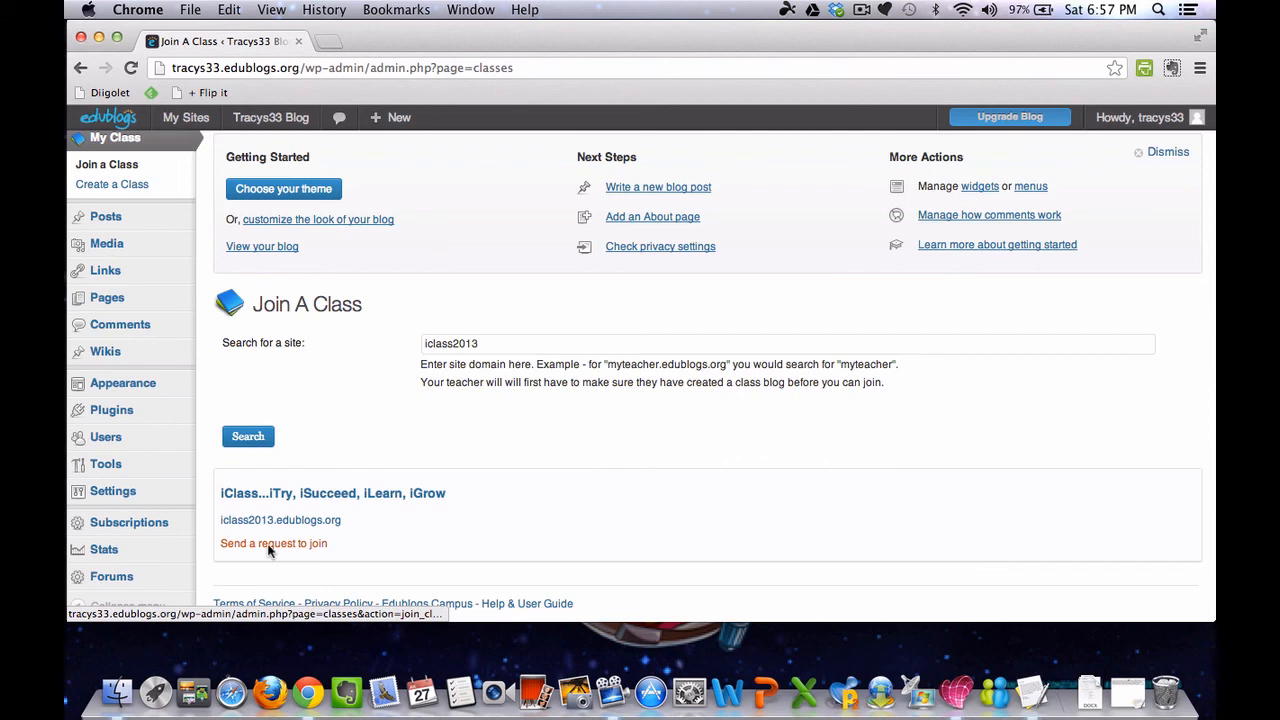
pyautogui.click(272, 544)
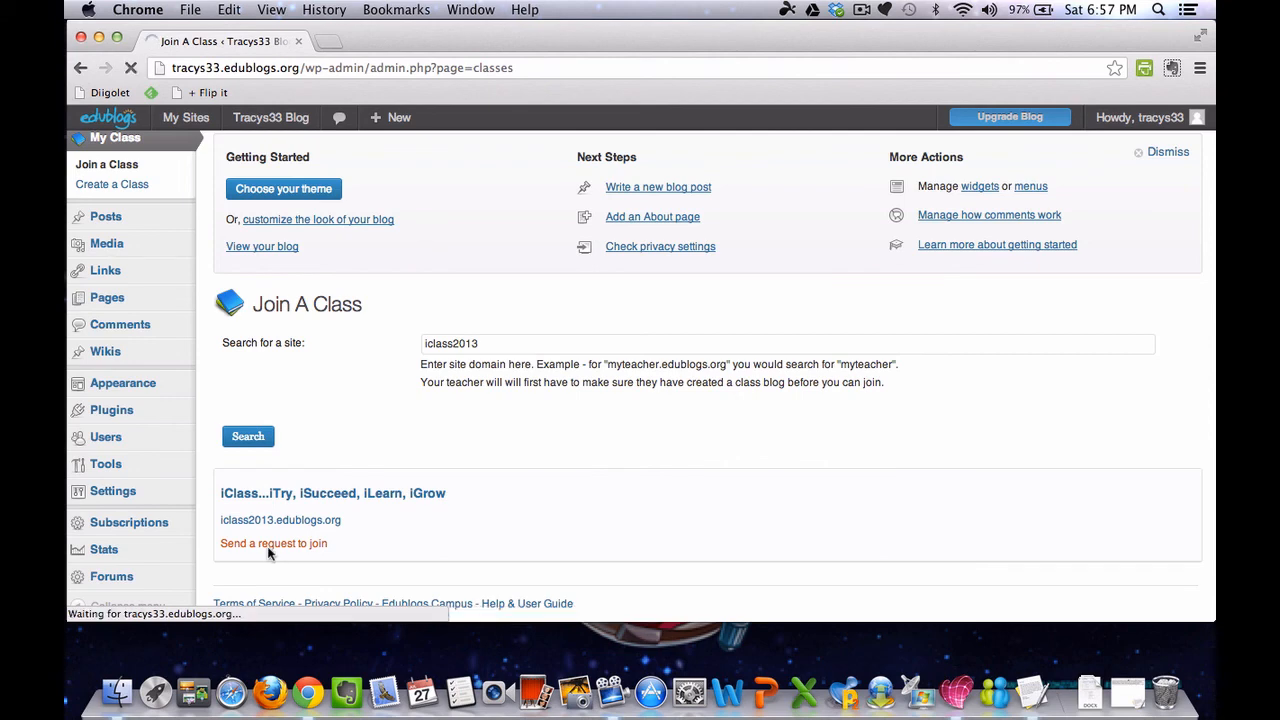
pyautogui.click(272, 544)
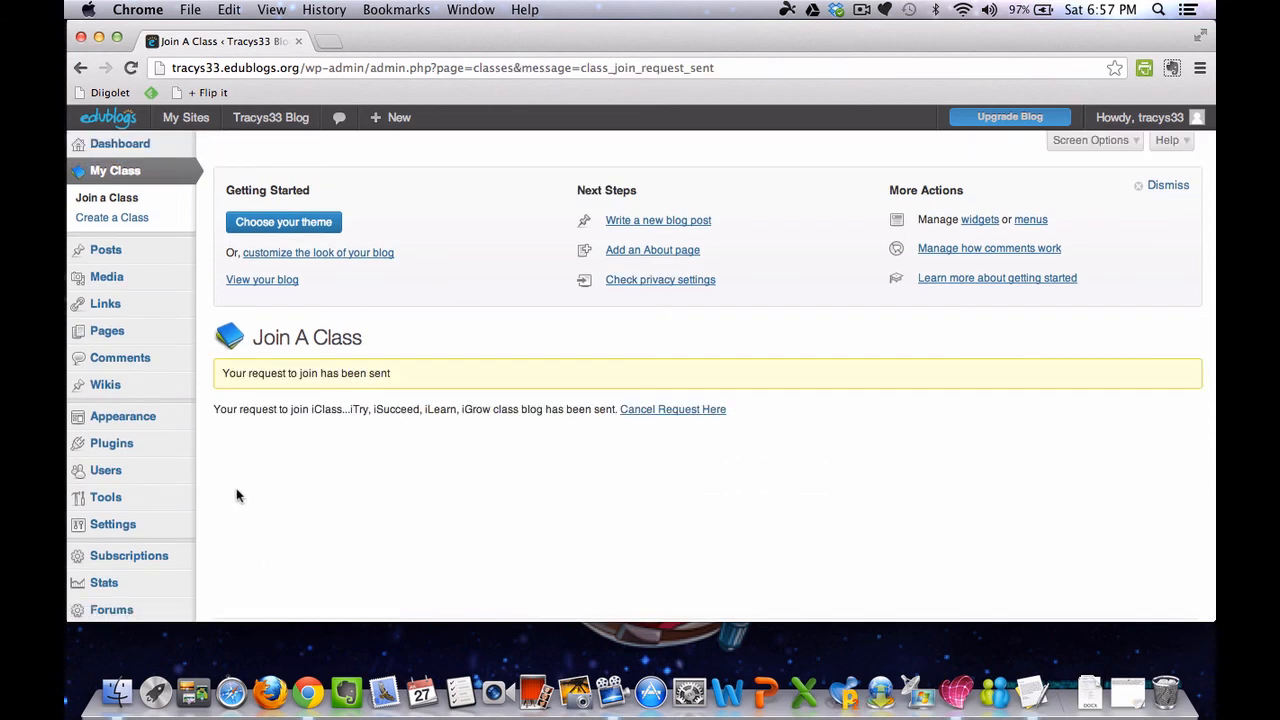
pyautogui.moveTo(368, 500)
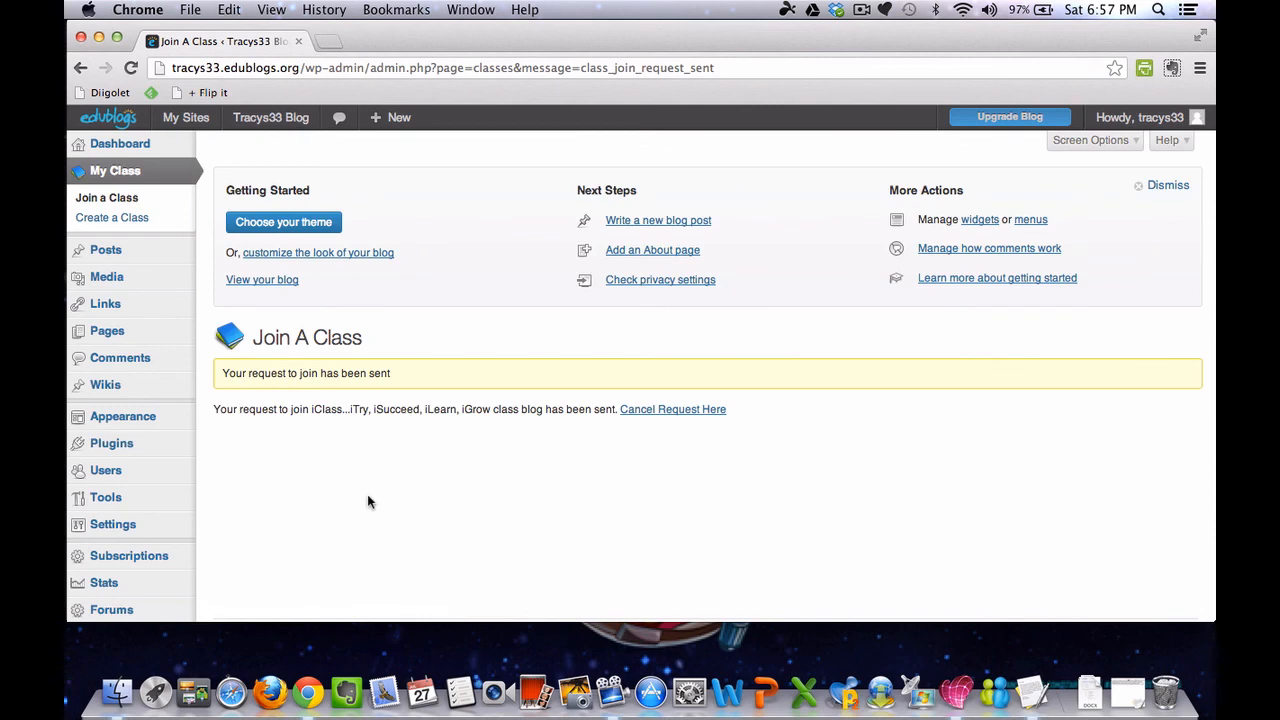